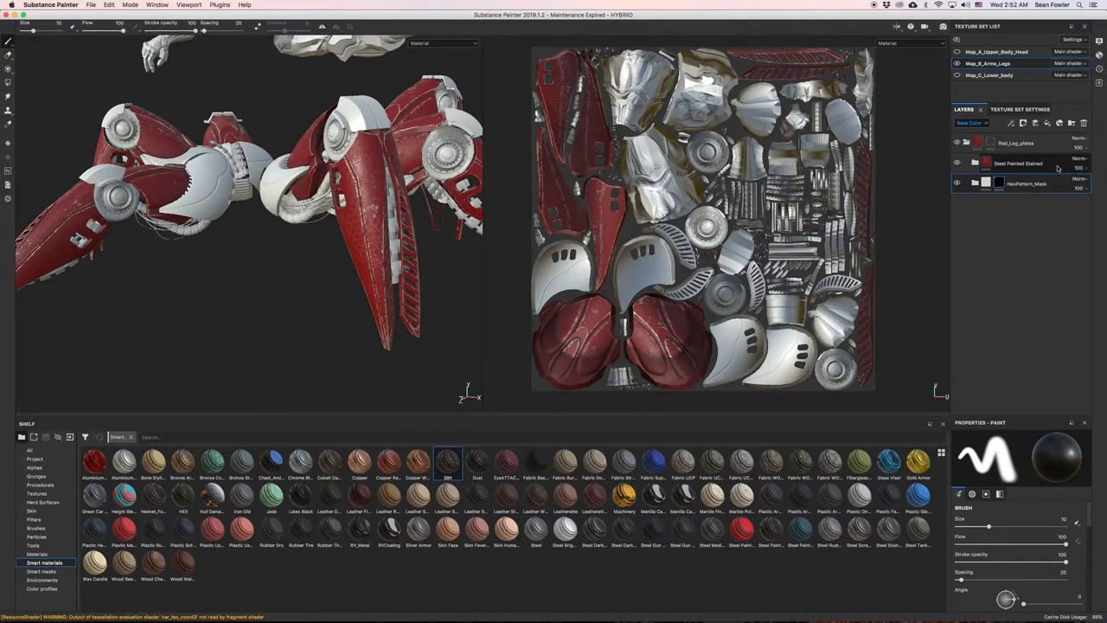
- Add a new layer named Part1 above Steel Painted Stained in the arms-and-legs stack
left_click(1018, 162)
type("Parts")
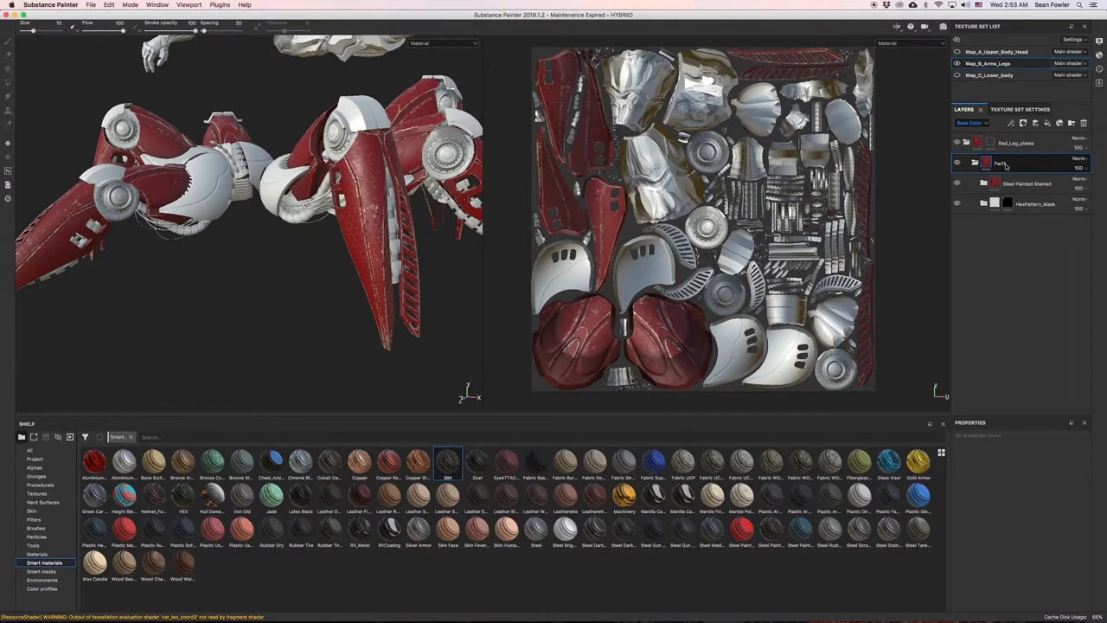
- Place the Latex Black smart material above Part1, turning the plates glossy black
left_click(999, 163)
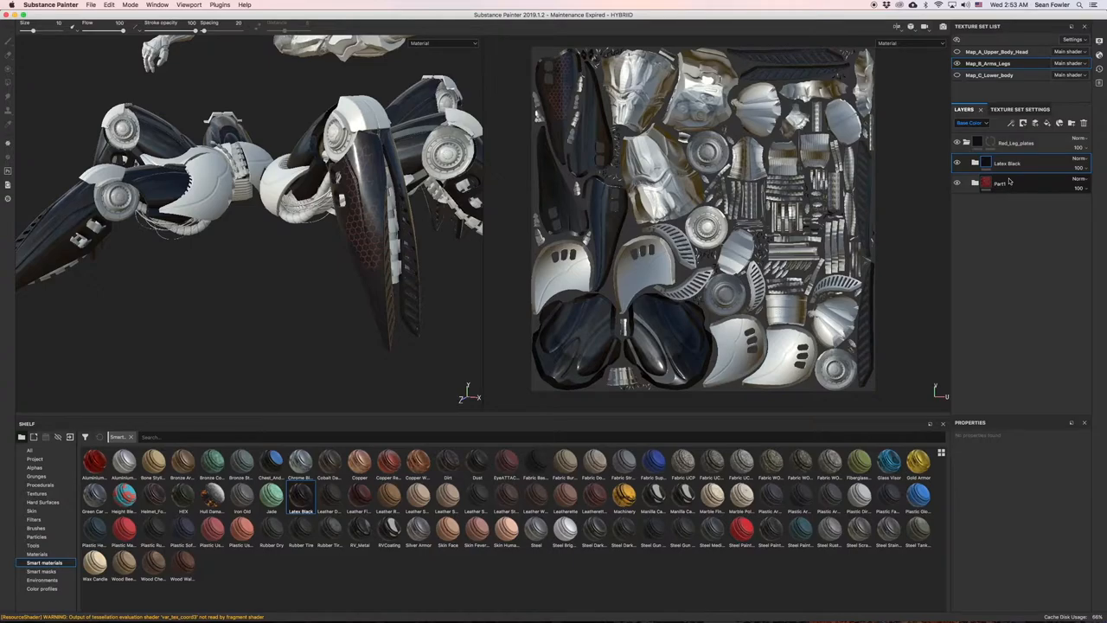
left_click(999, 183)
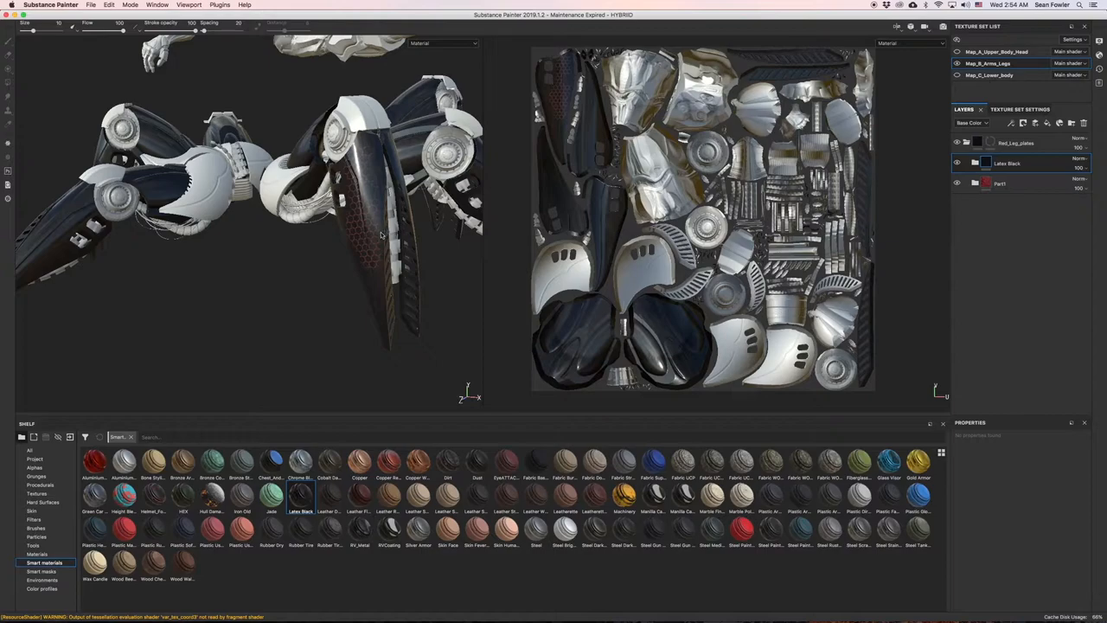
mouse_move(984, 300)
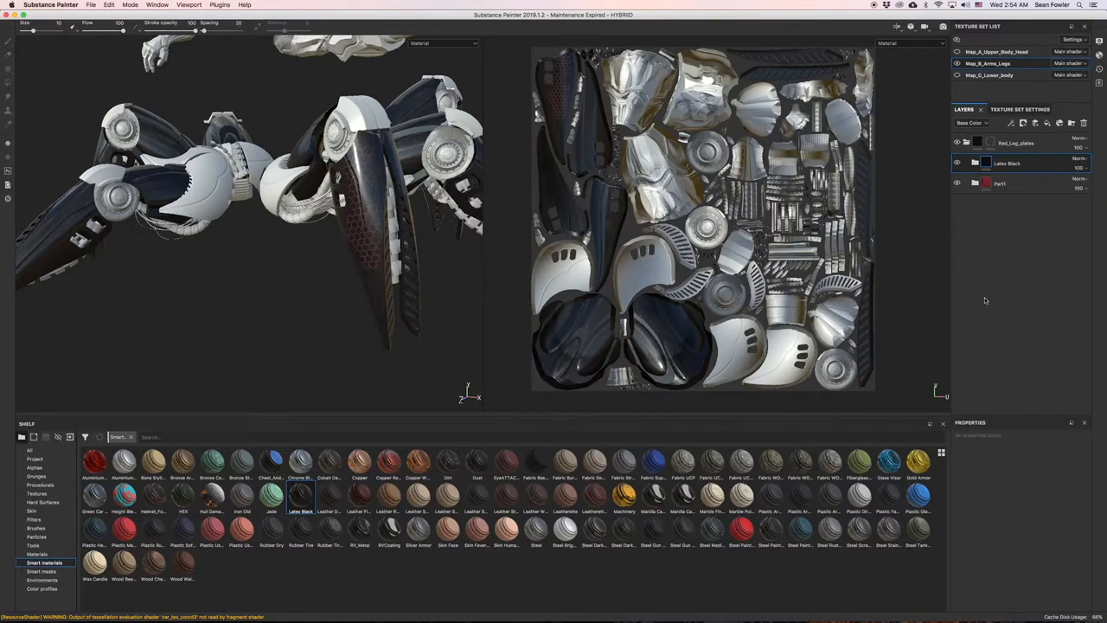
- Lower the Latex Black layer's opacity to about 43 so the red shows through
left_click(999, 183)
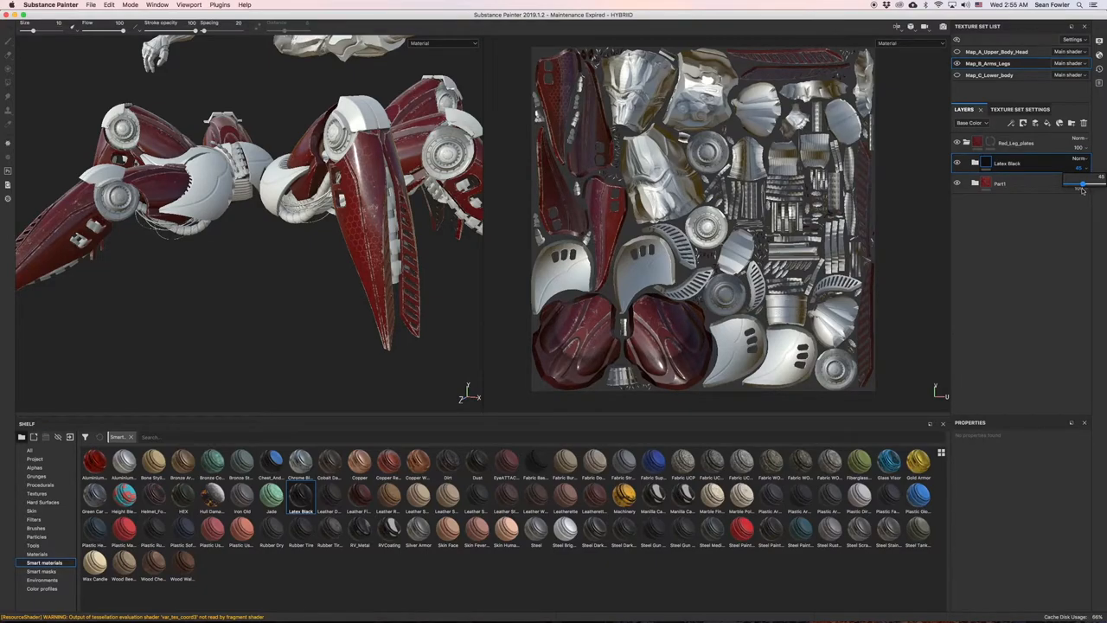
left_click_drag(1090, 183, 1079, 183)
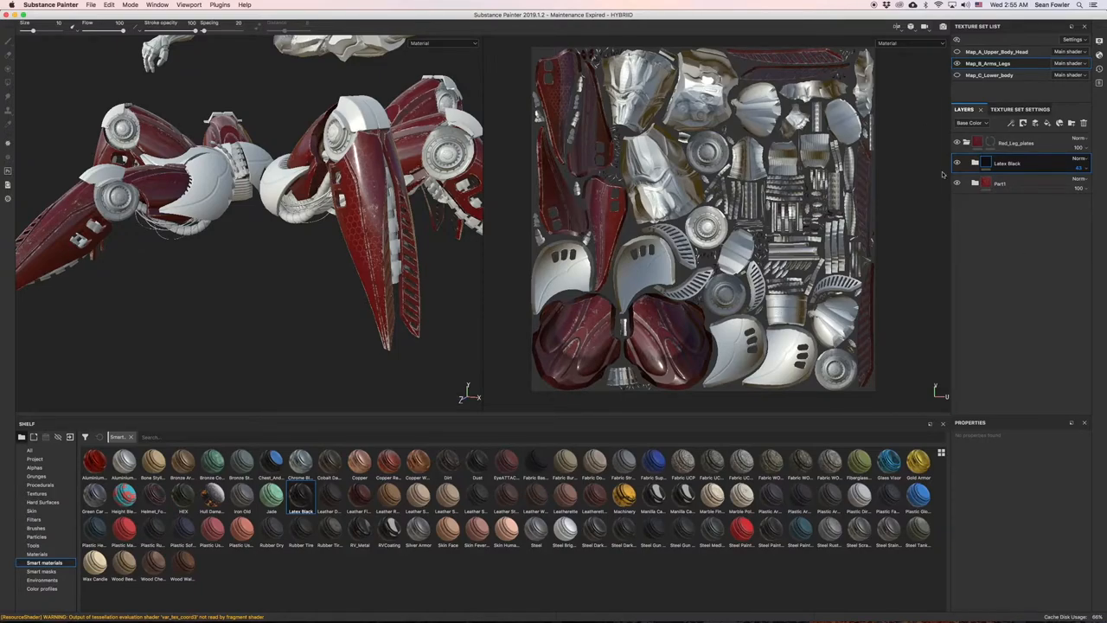
left_click(970, 123)
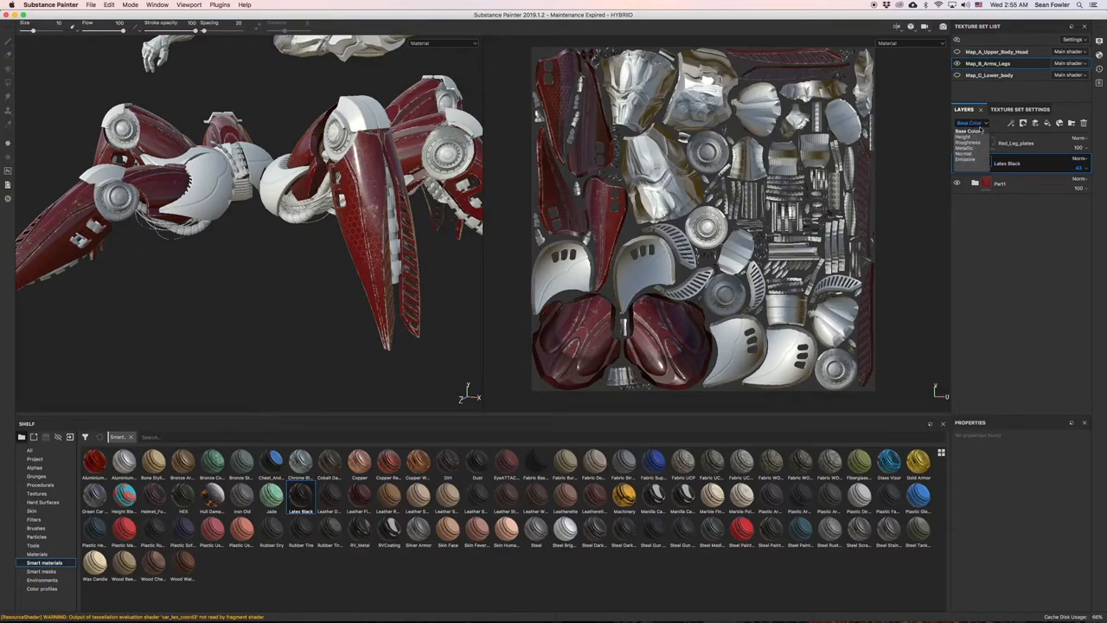
- Switch to the Roughness channel and set Latex Black's roughness opacity to 0
left_click(974, 136)
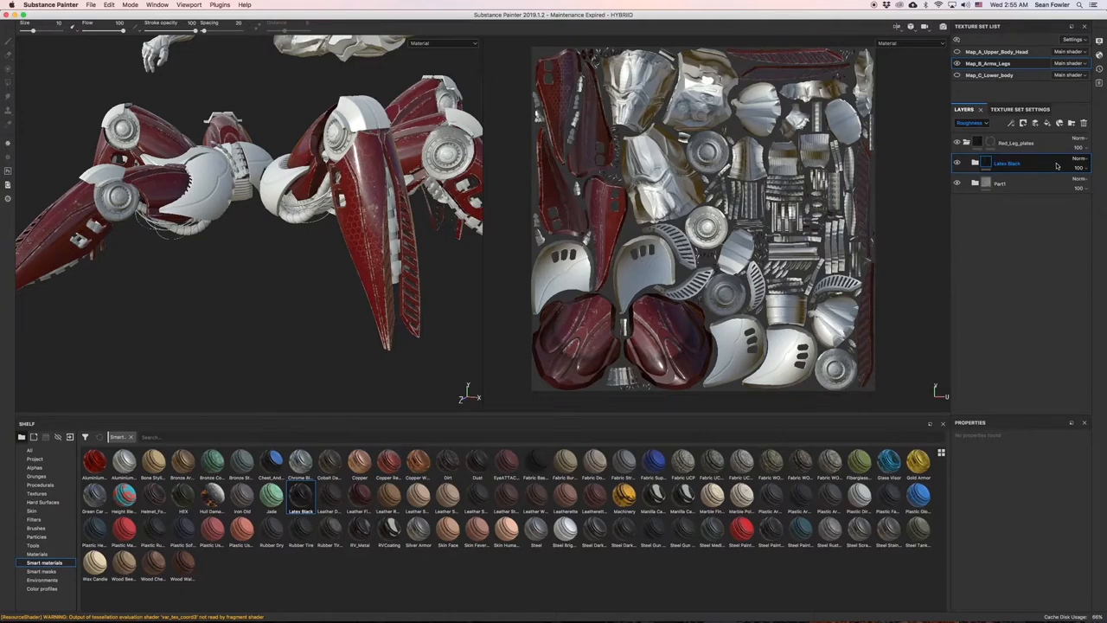
left_click(974, 163)
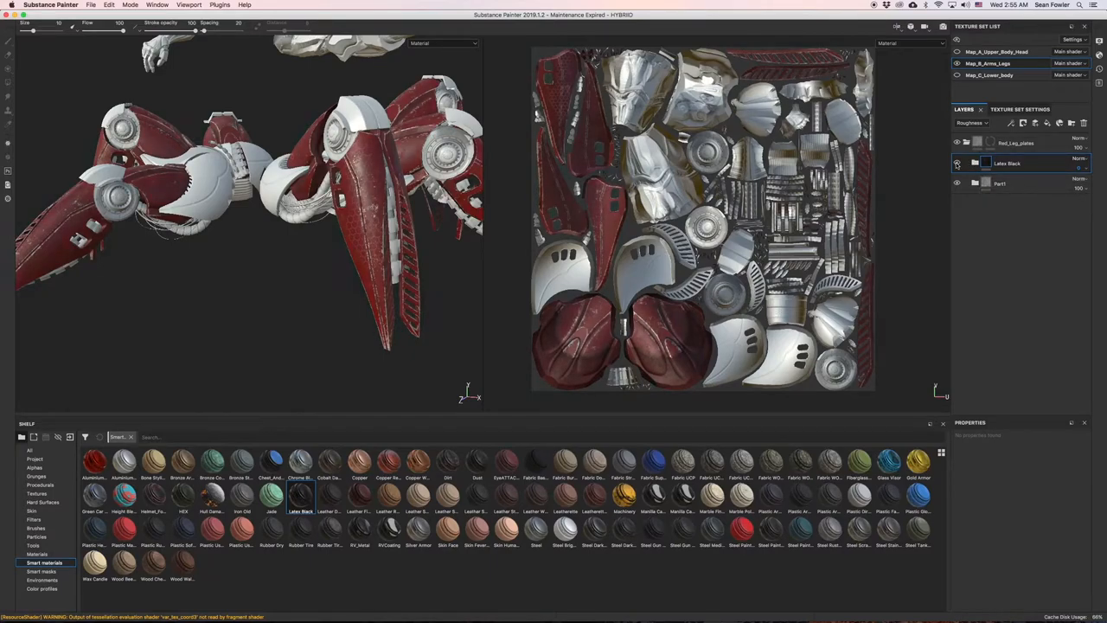
left_click(958, 163)
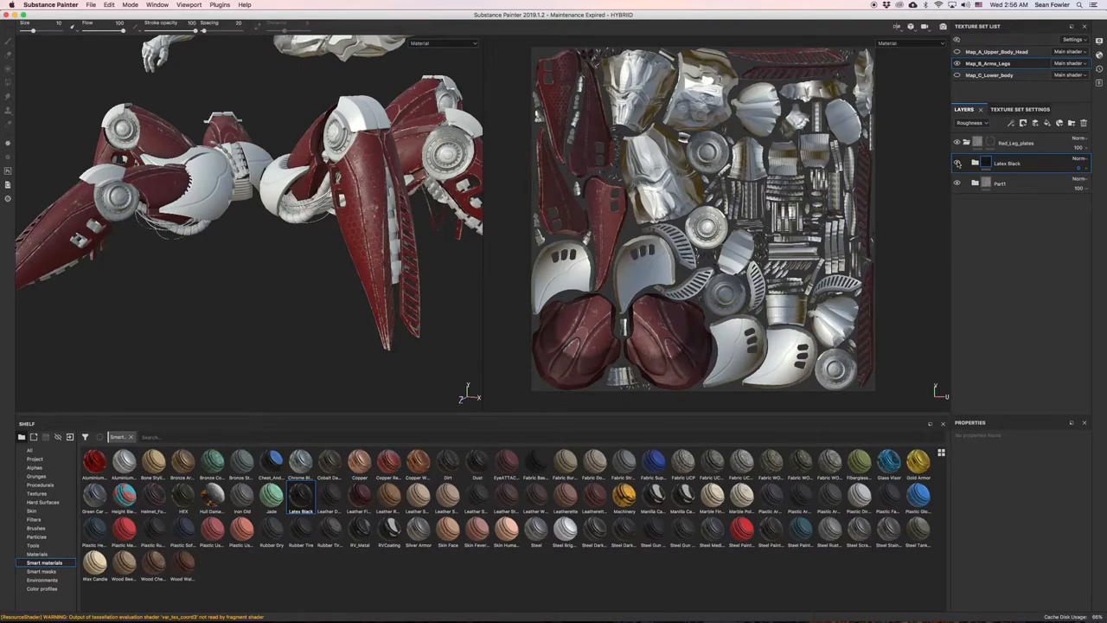
mouse_move(464, 305)
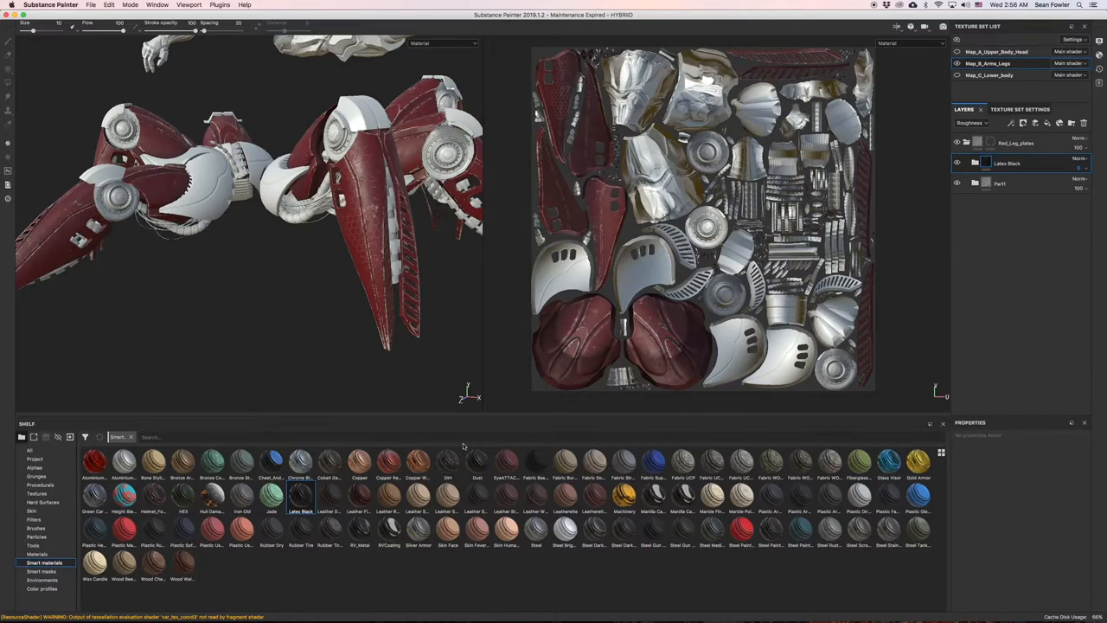
mouse_move(345, 217)
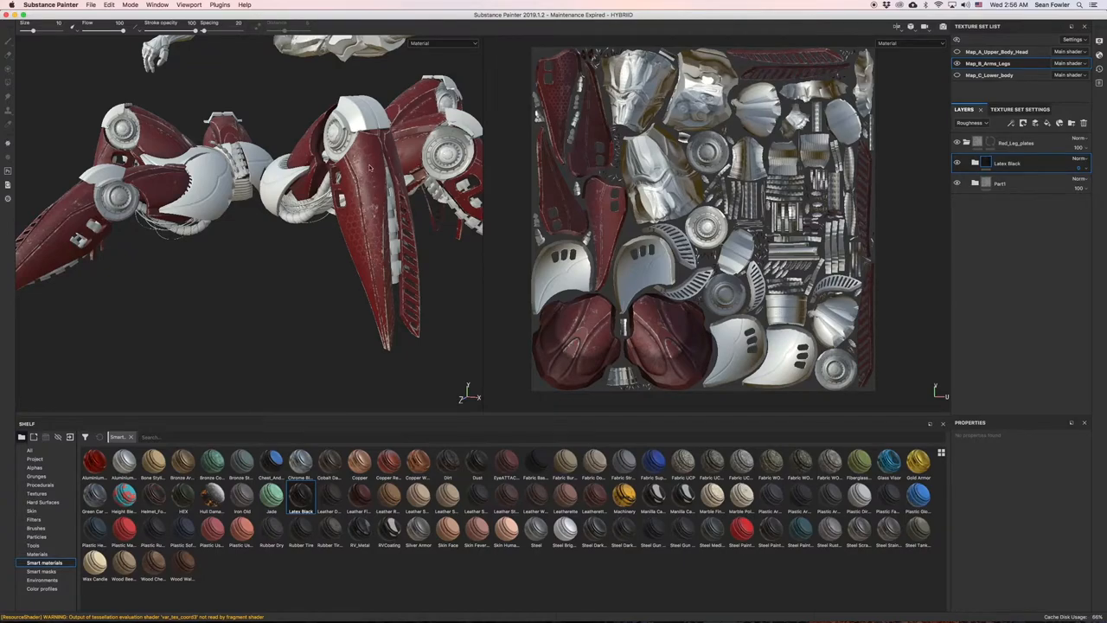
mouse_move(365, 190)
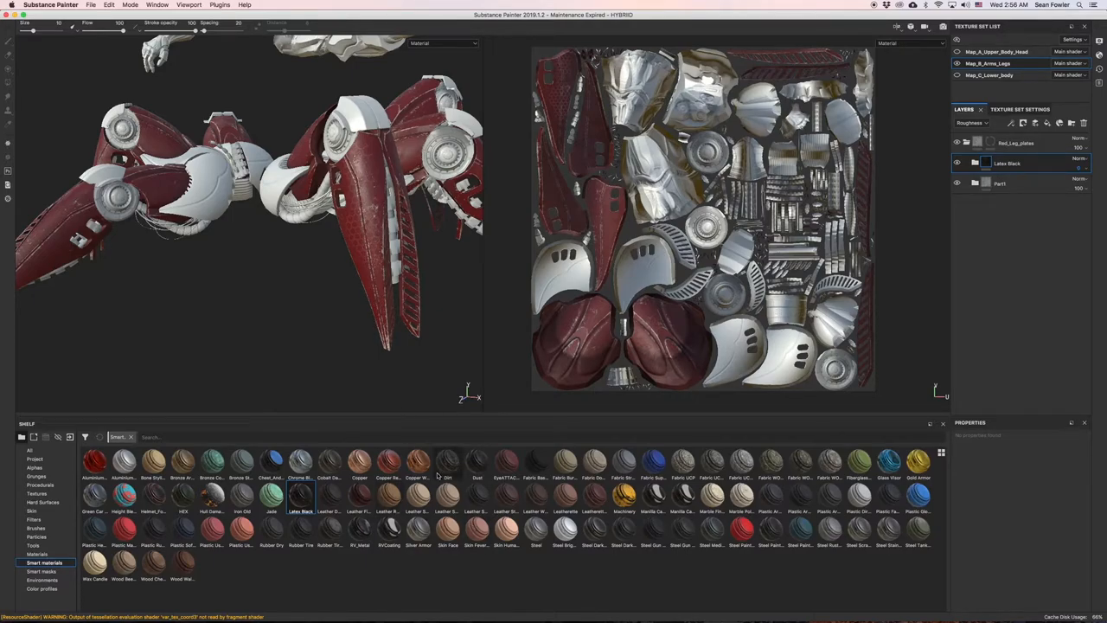
mouse_move(448, 478)
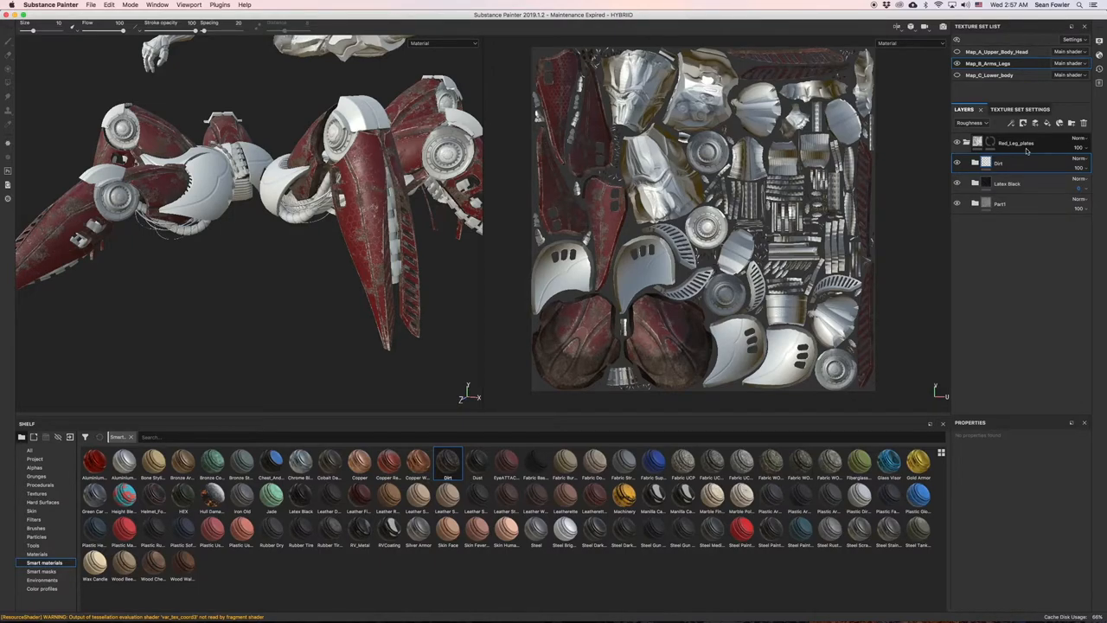
- Expand the Dirt folder and Dirt Base's mask to show finish_grainy and Gradient effects
left_click(999, 162)
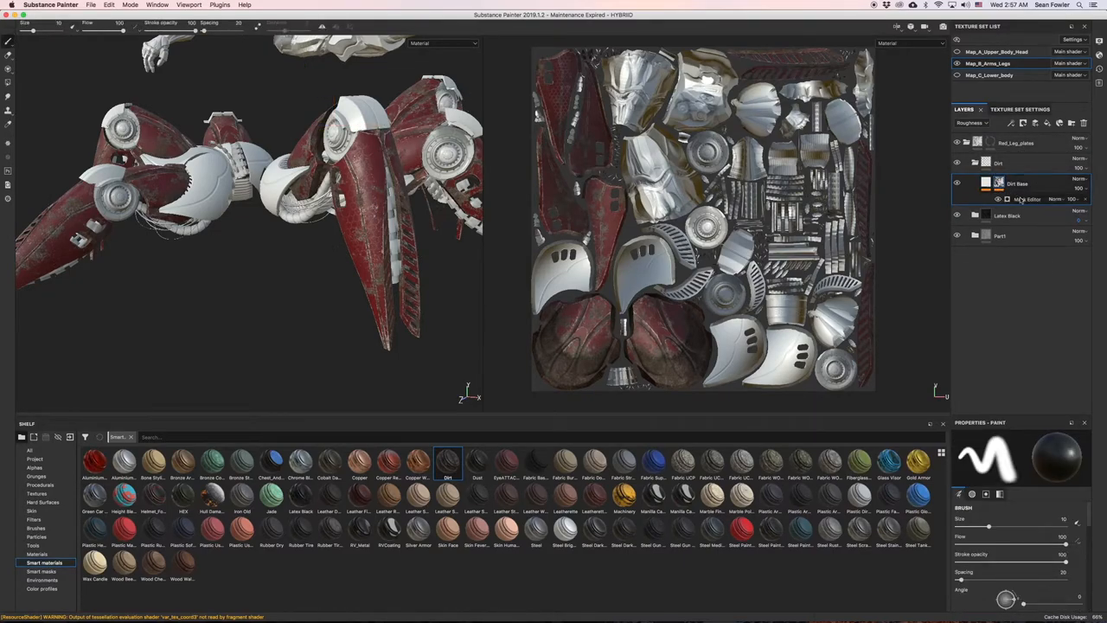
left_click(1027, 199)
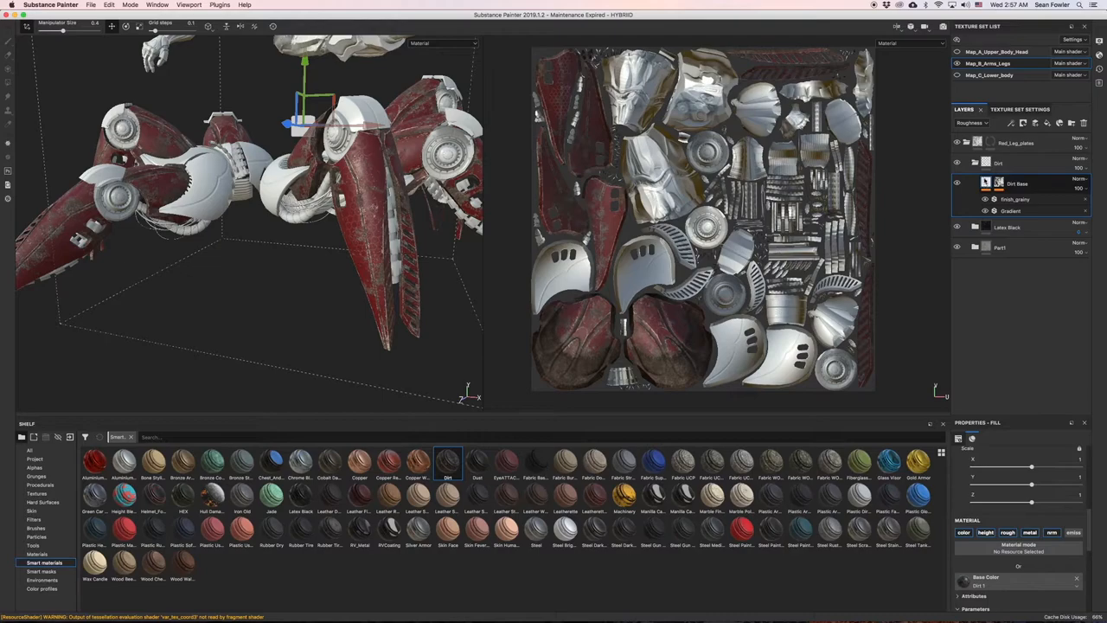
- Remove the finish_grainy and Gradient effects from Dirt Base's mask
left_click(1015, 199)
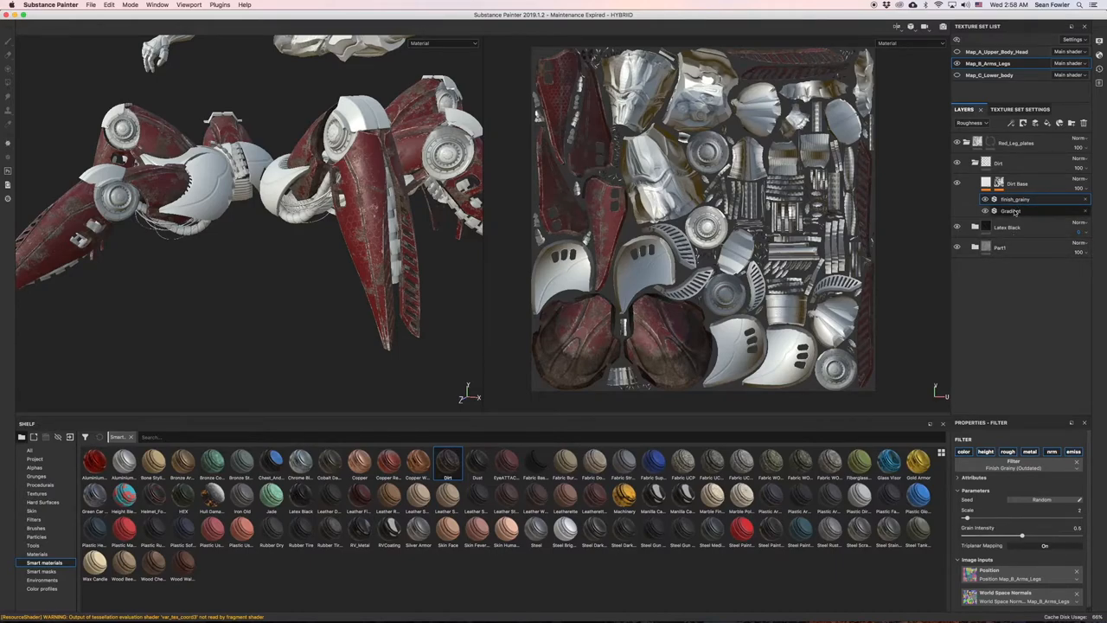
left_click(1011, 210)
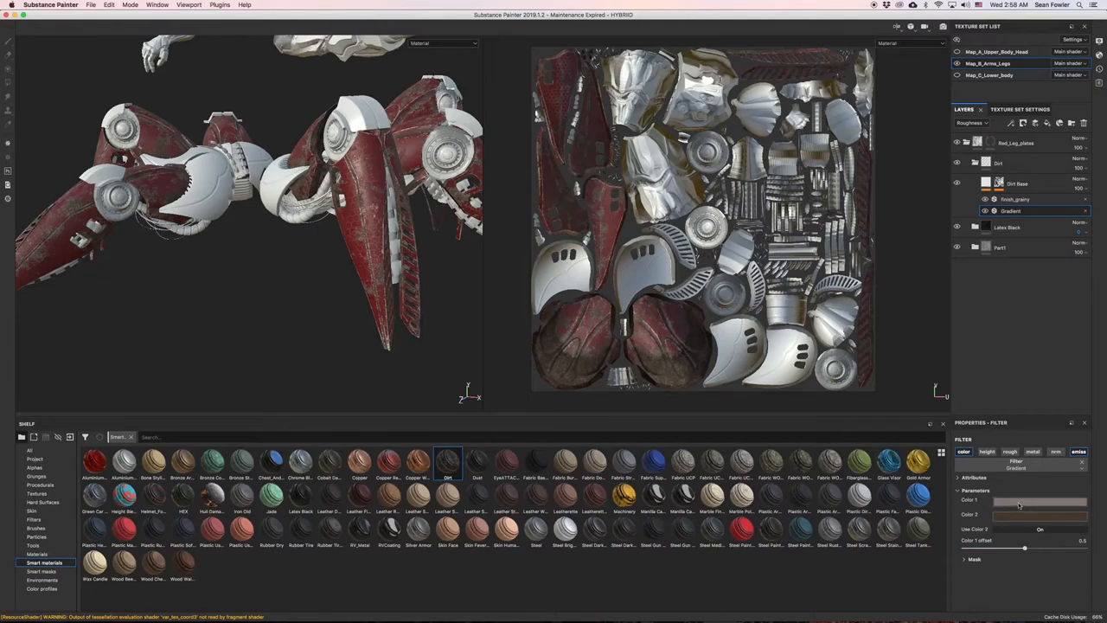
left_click(1038, 504)
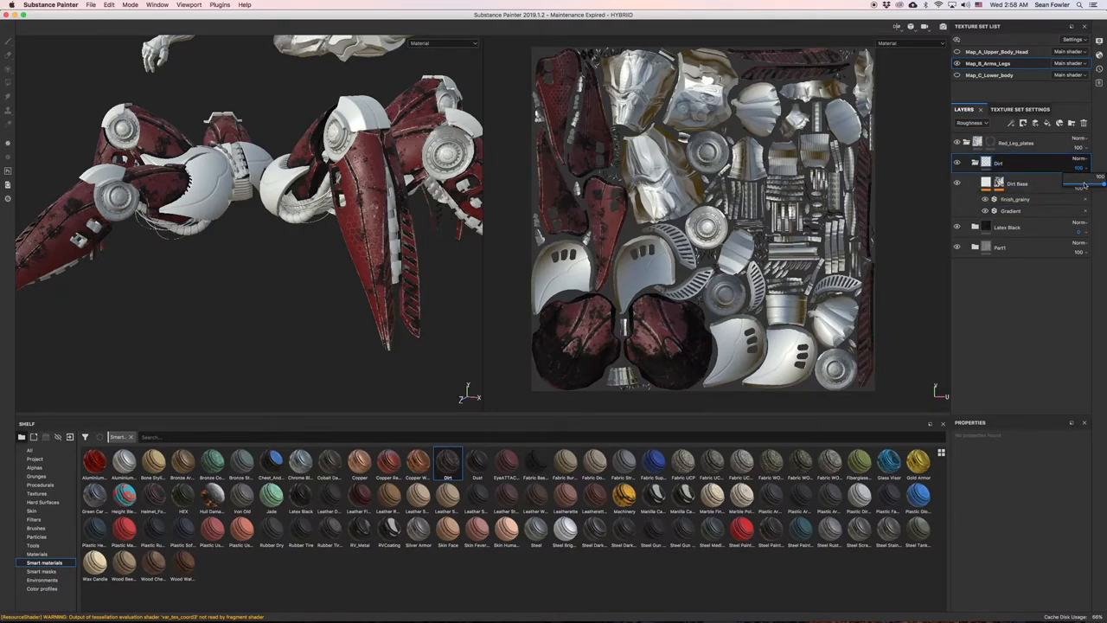
- Lower the Dirt folder's opacity to about 63 and add a Mask Editor generator to Dirt Base
left_click_drag(1098, 177, 1081, 178)
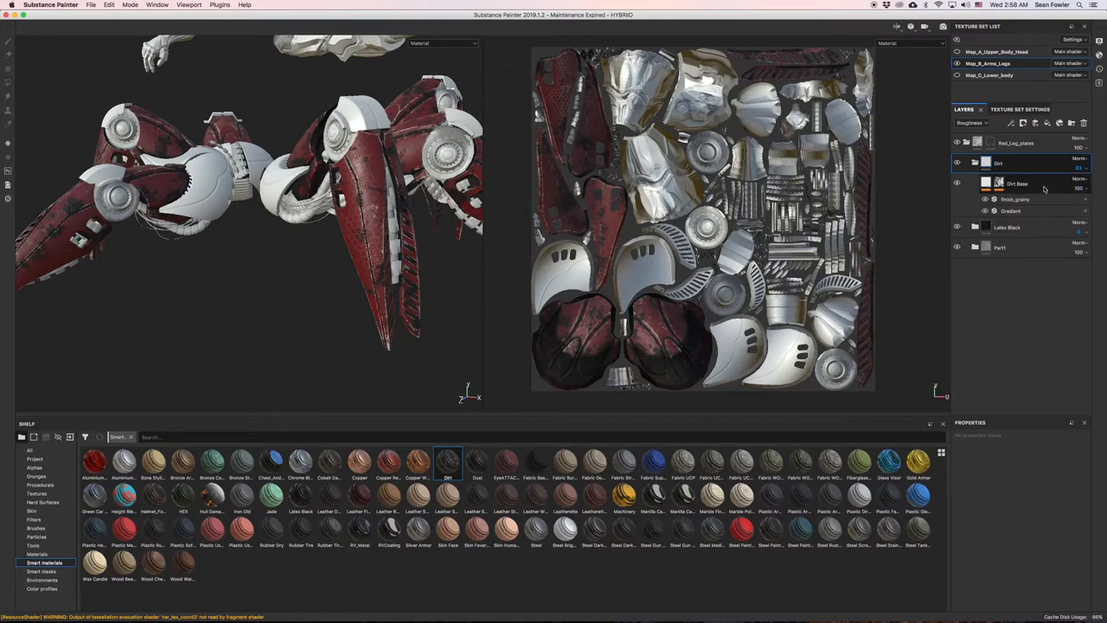
left_click(1018, 183)
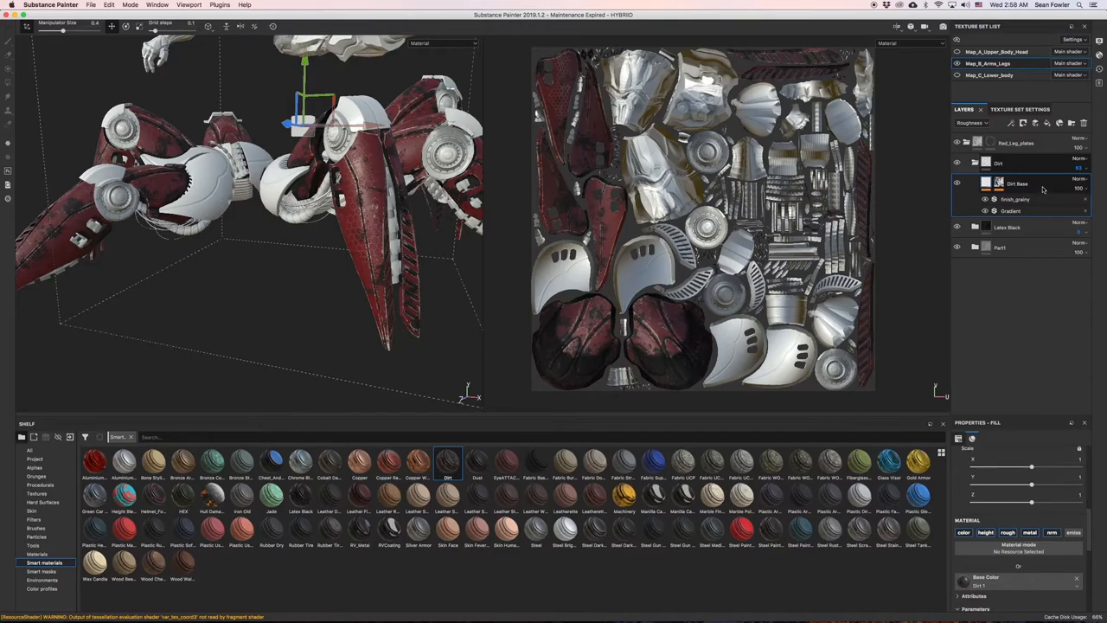
mouse_move(1041, 191)
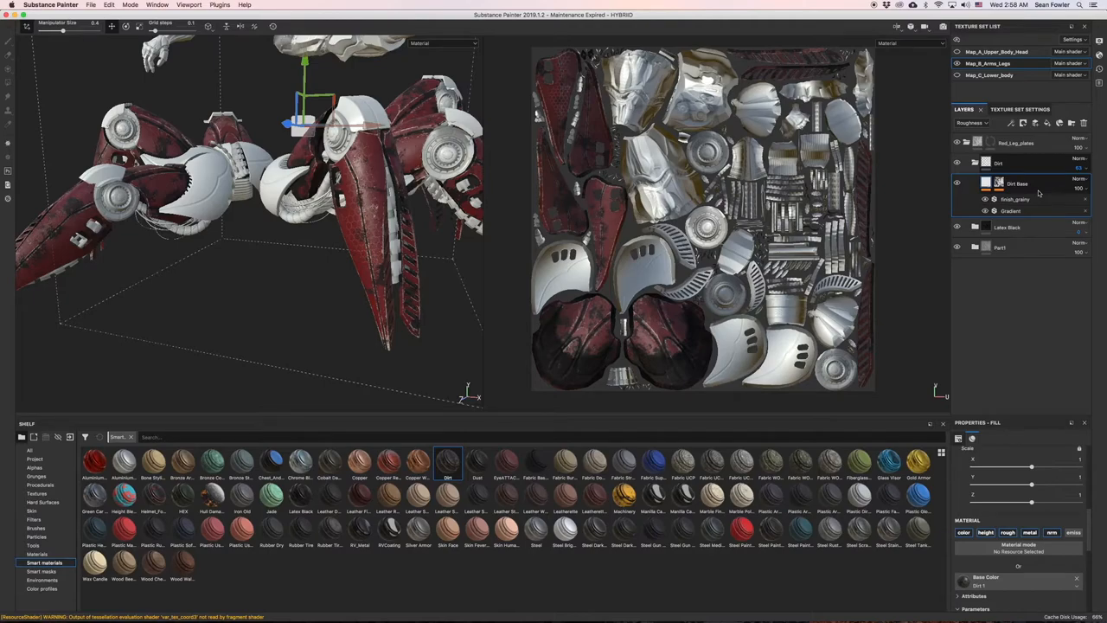
left_click(1017, 184)
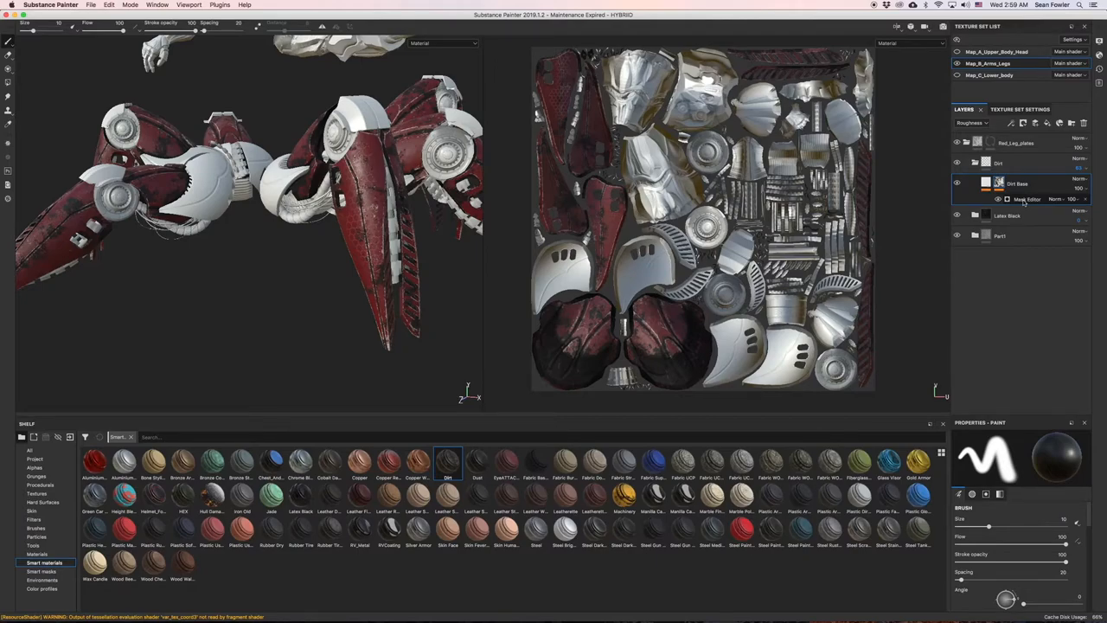
- Set the Mask Editor's Global Balance to about 0.85 and curvature to 0.8
left_click(1026, 199)
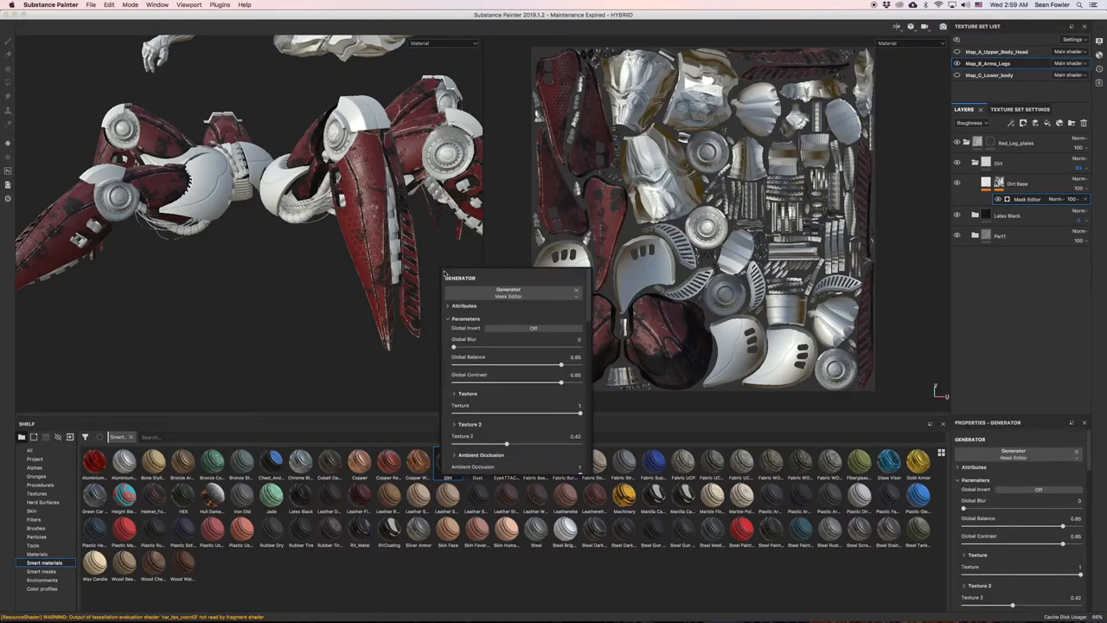
mouse_move(505, 391)
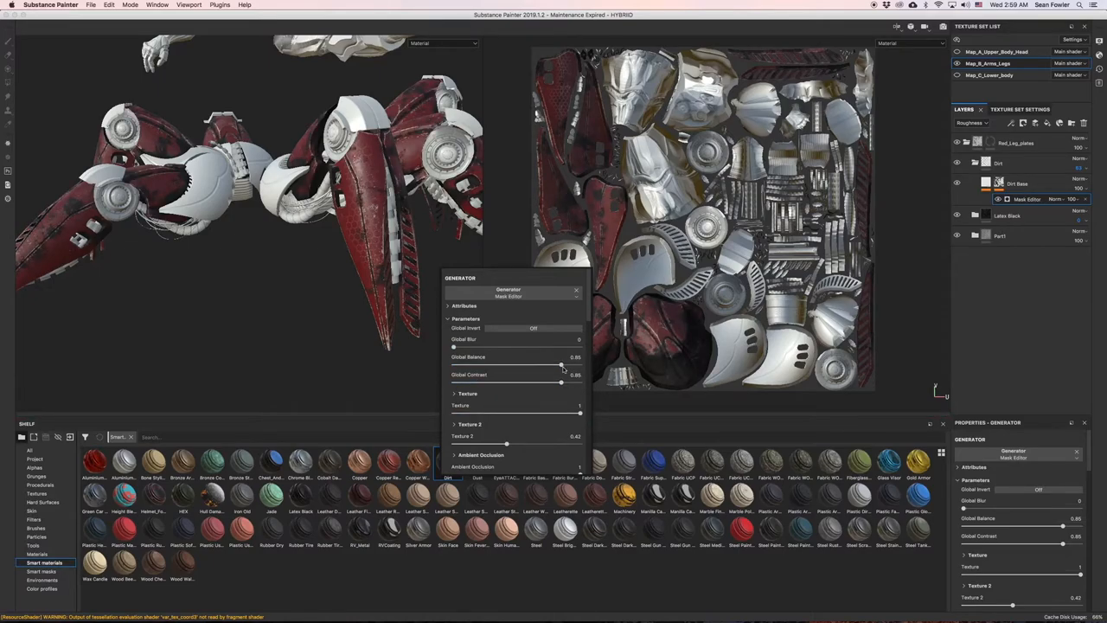
left_click_drag(561, 364, 569, 364)
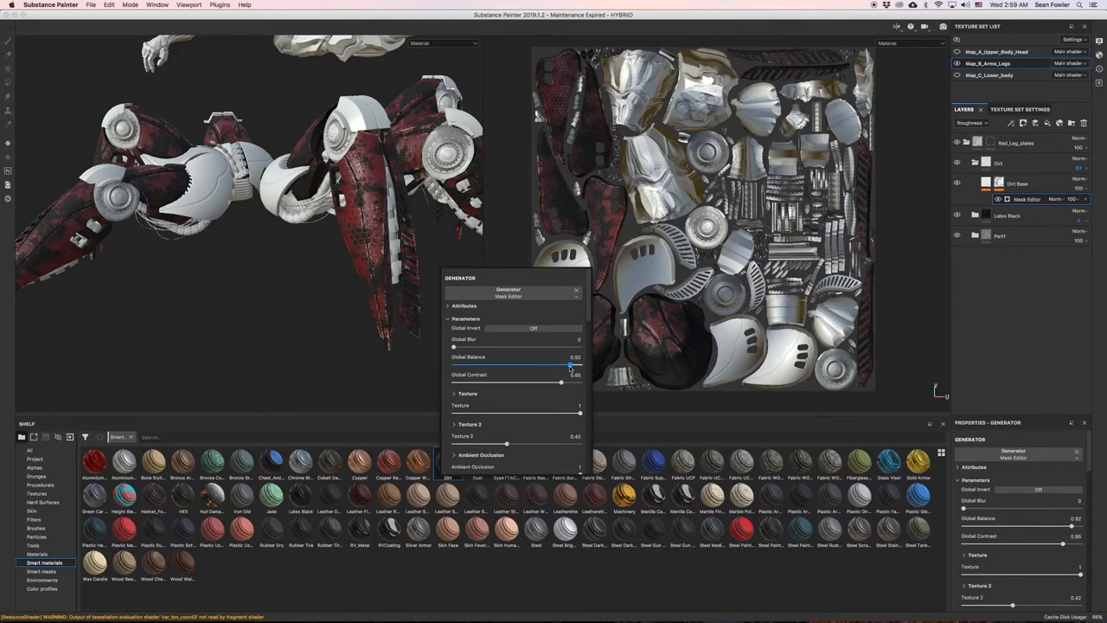
left_click_drag(569, 363, 568, 364)
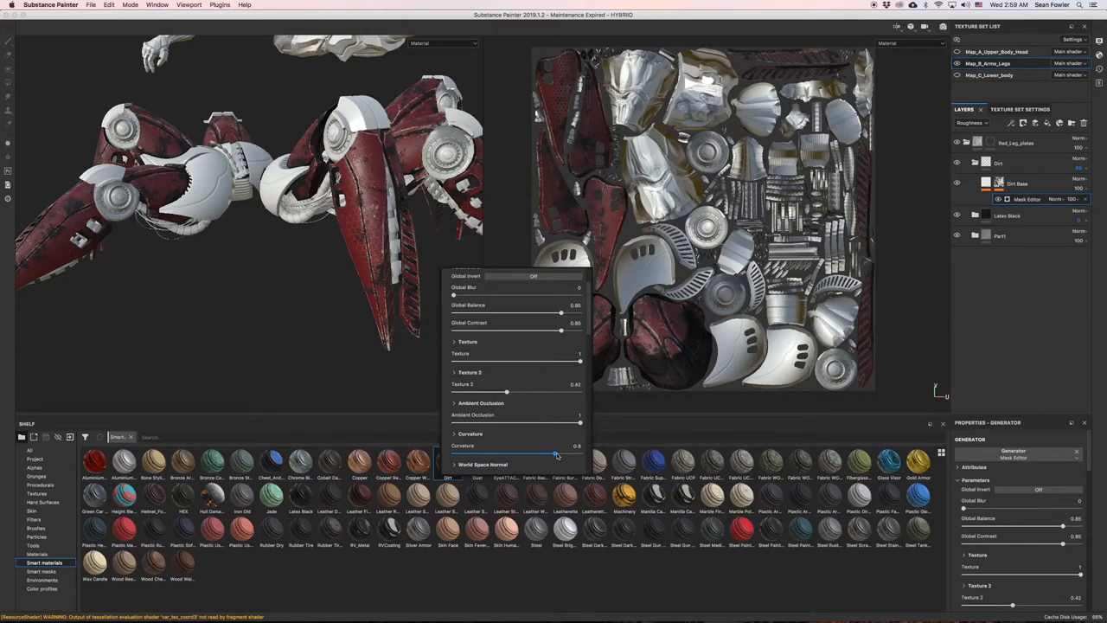
left_click_drag(556, 453, 572, 453)
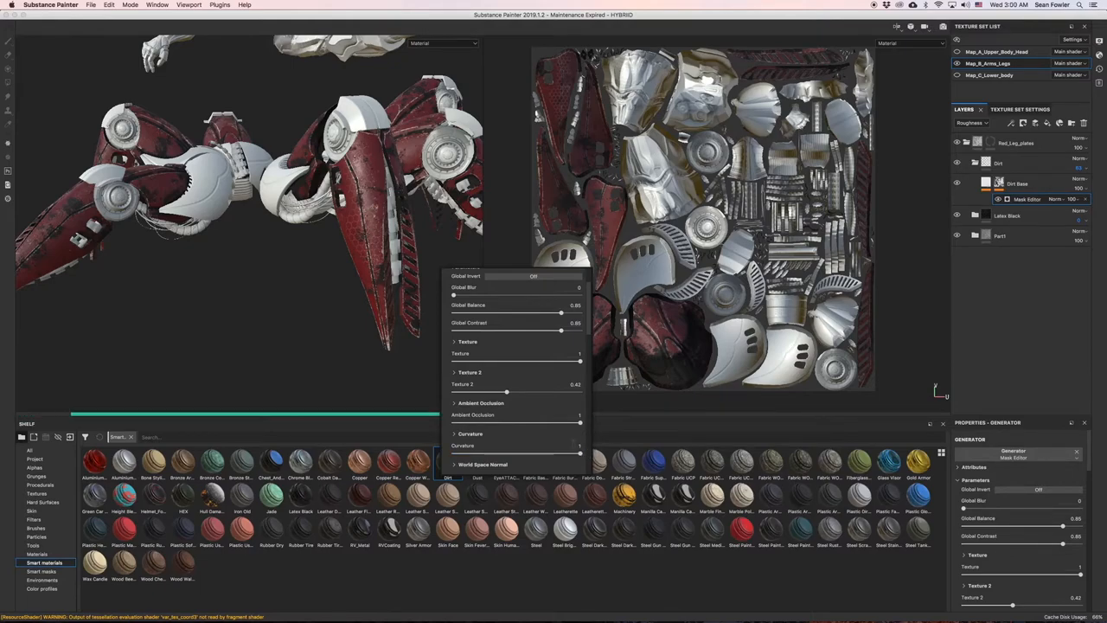
scroll("down", 3)
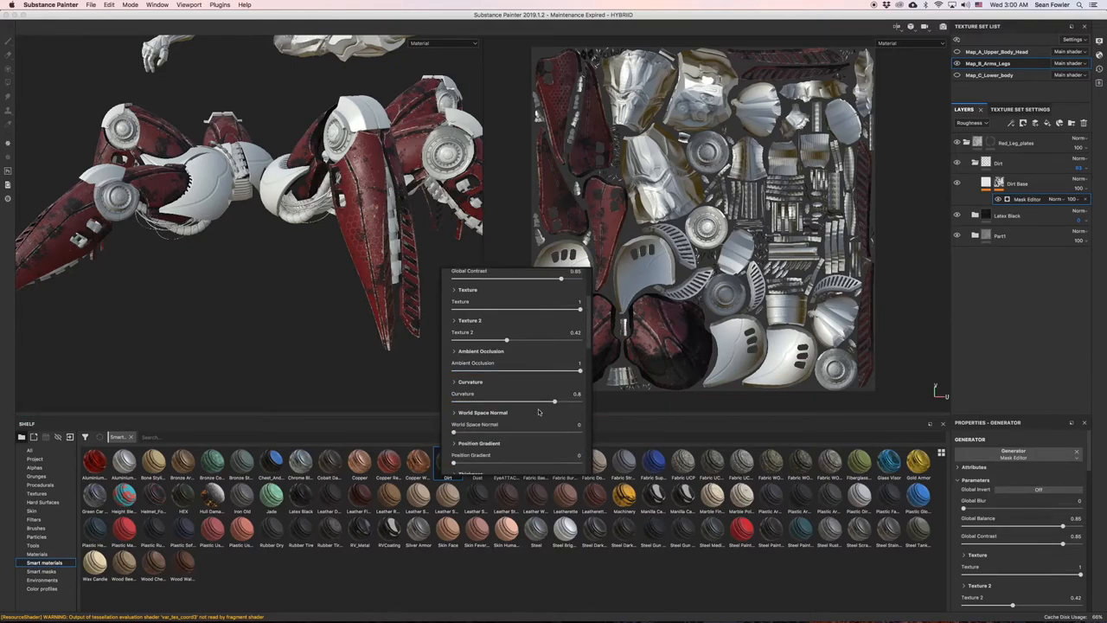
scroll("down", 3)
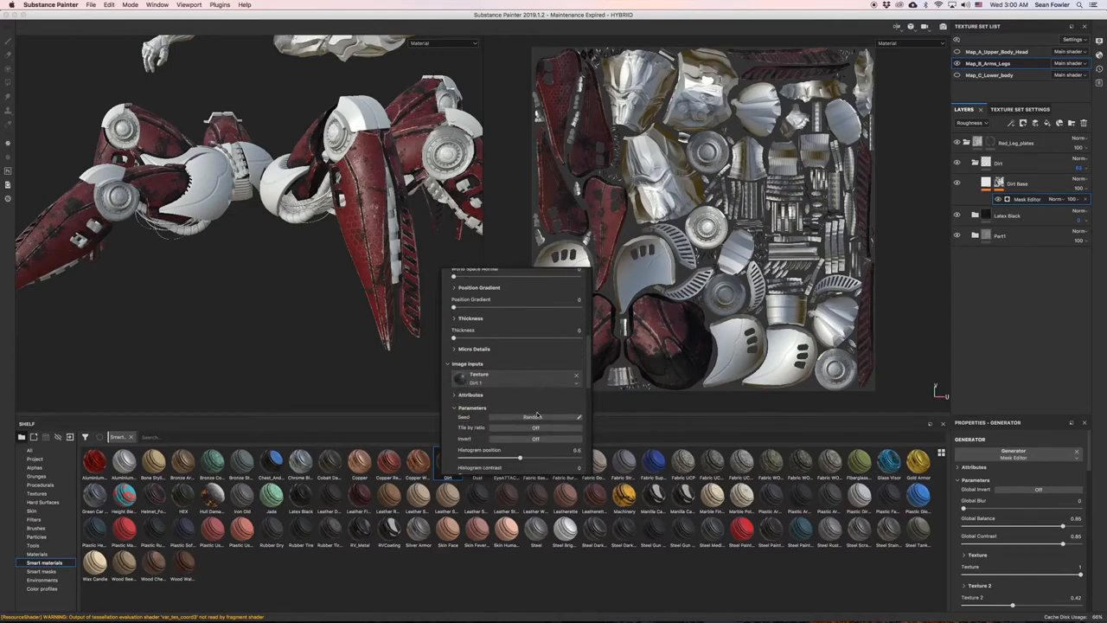
scroll("down", 3)
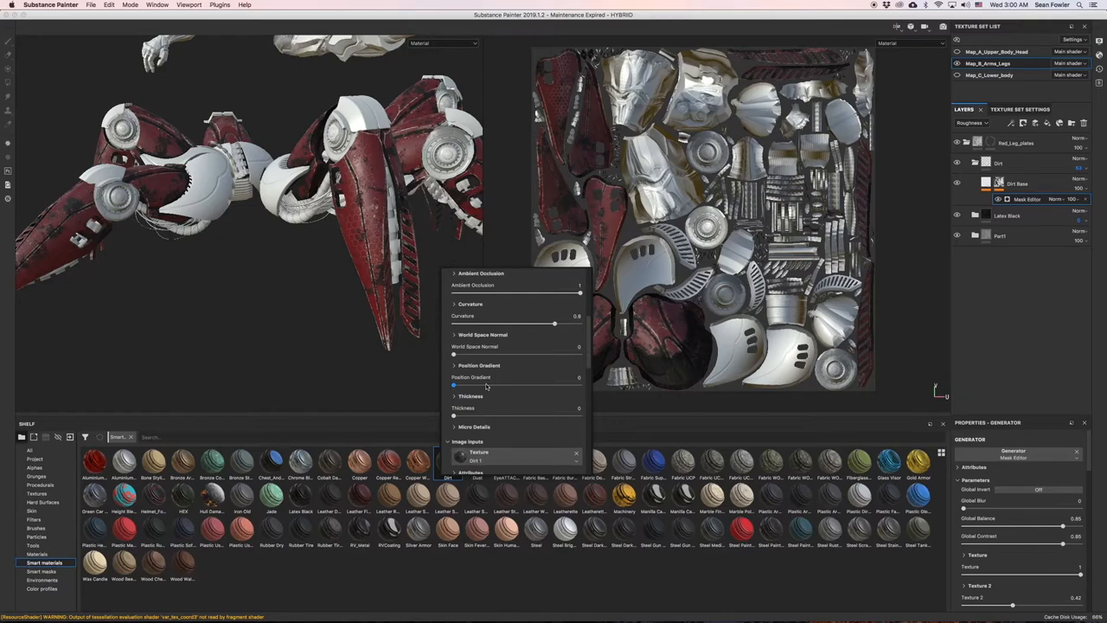
scroll("down", 3)
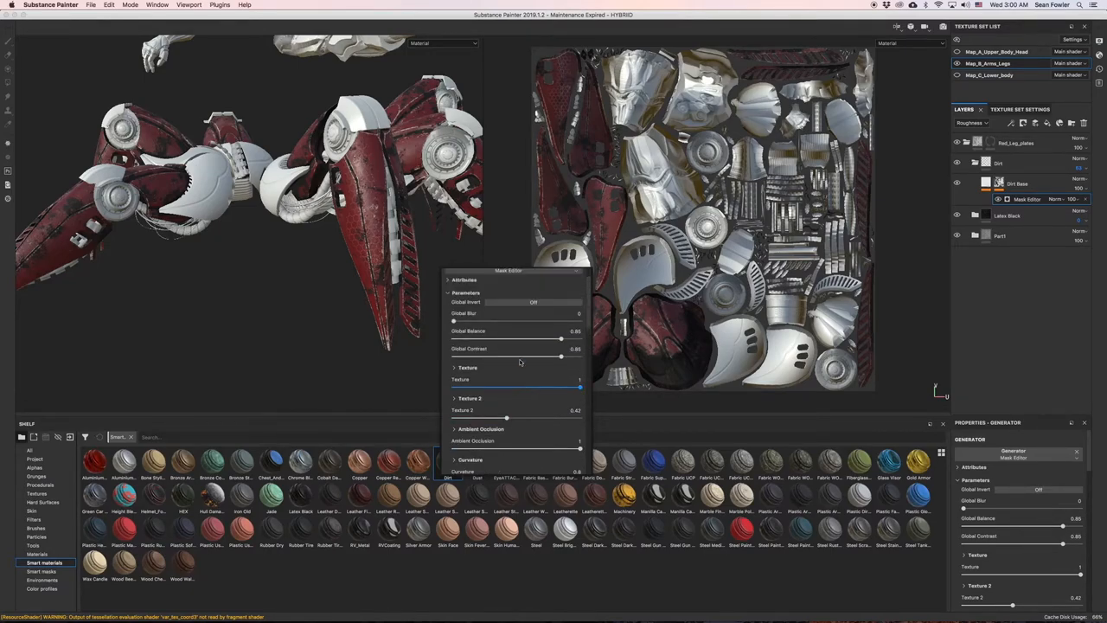
- Settle Global Balance at 0.90 and Global Contrast at 0.85, then close the generator window
left_click_drag(562, 338, 560, 338)
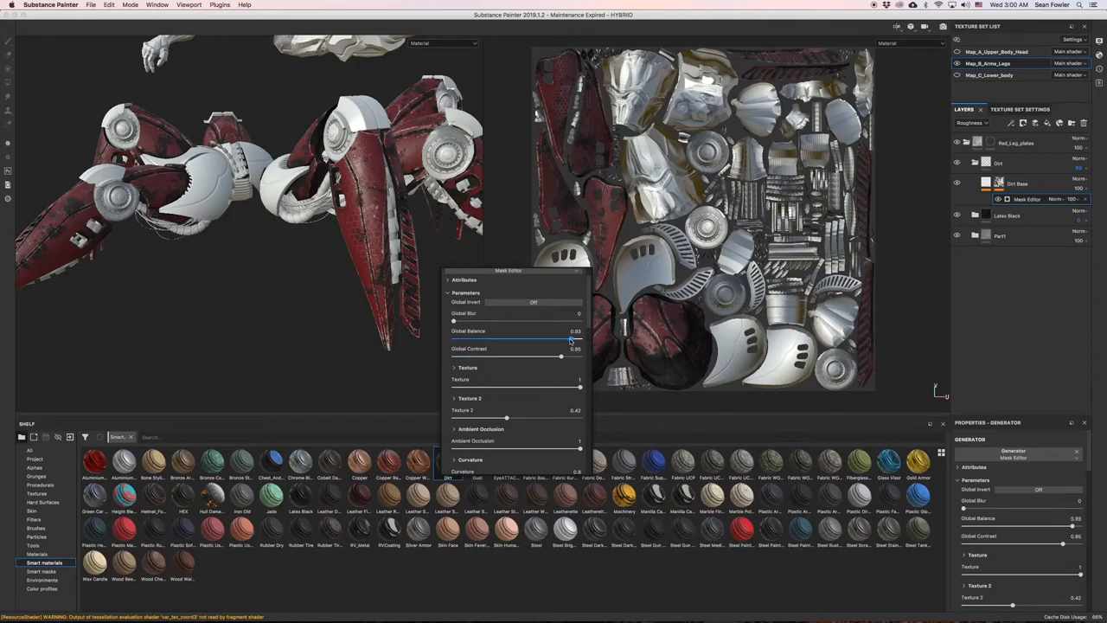
left_click_drag(560, 339, 569, 339)
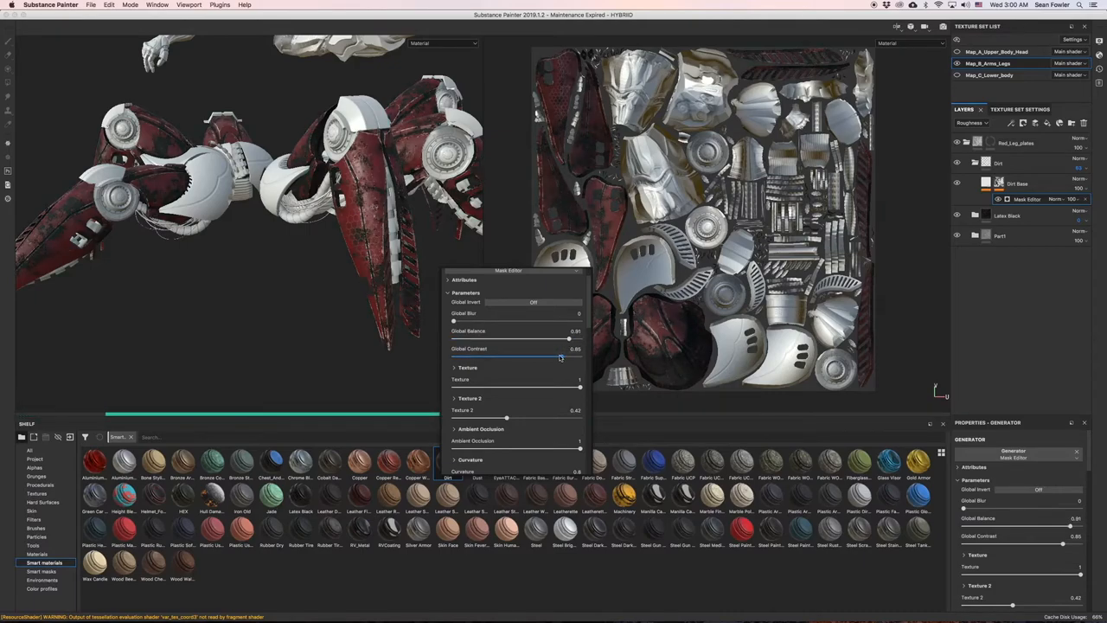
left_click_drag(560, 358, 566, 358)
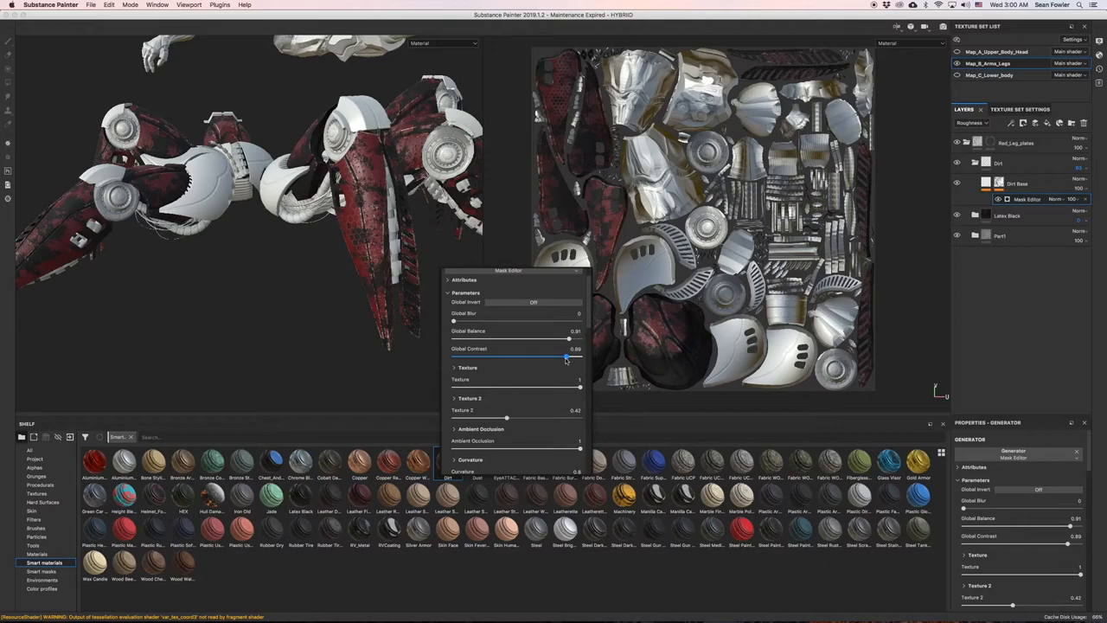
left_click_drag(565, 357, 578, 357)
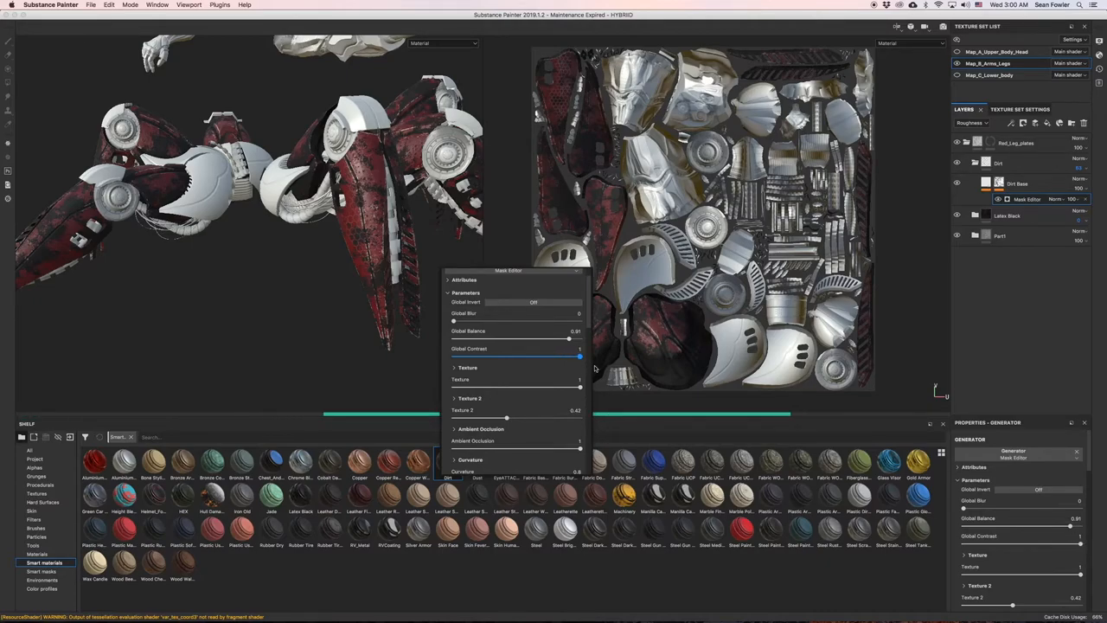
left_click_drag(579, 355, 563, 355)
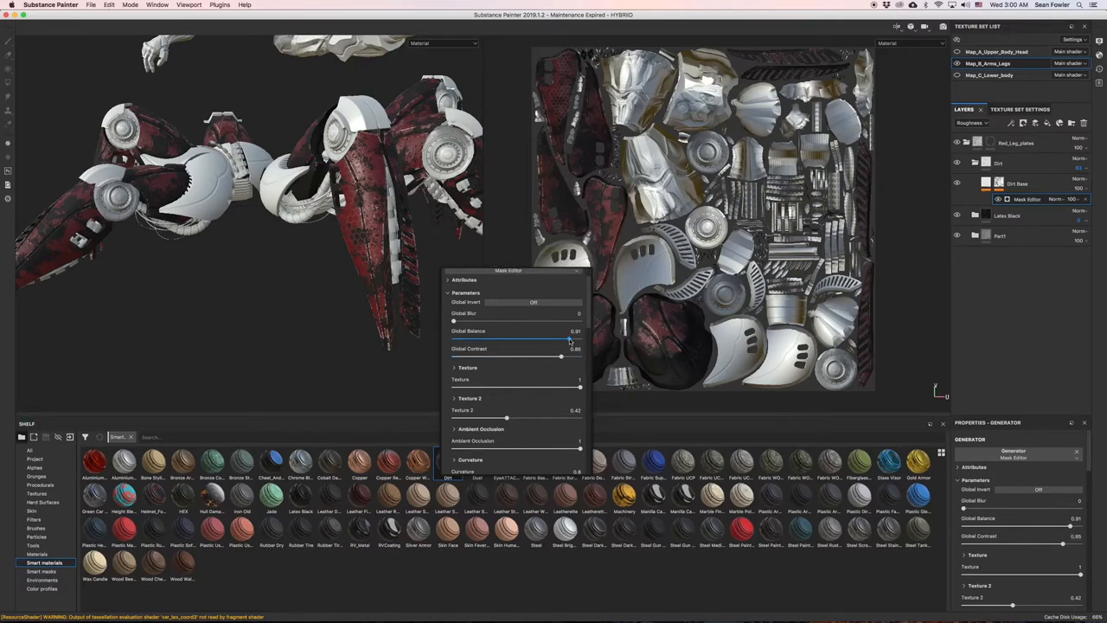
left_click_drag(571, 337, 575, 337)
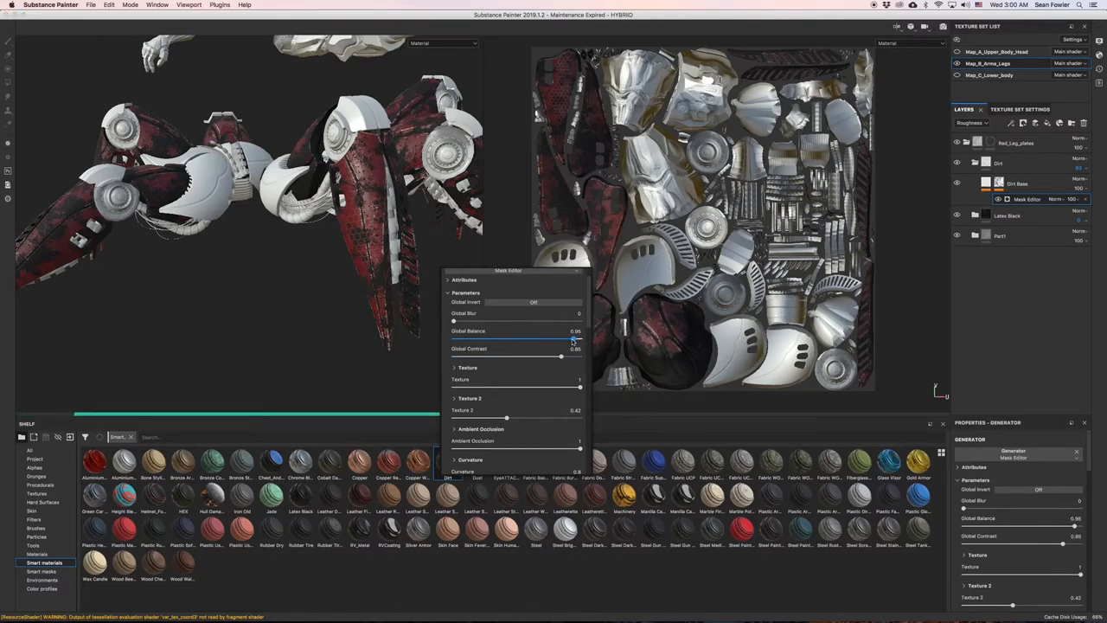
left_click_drag(575, 337, 574, 337)
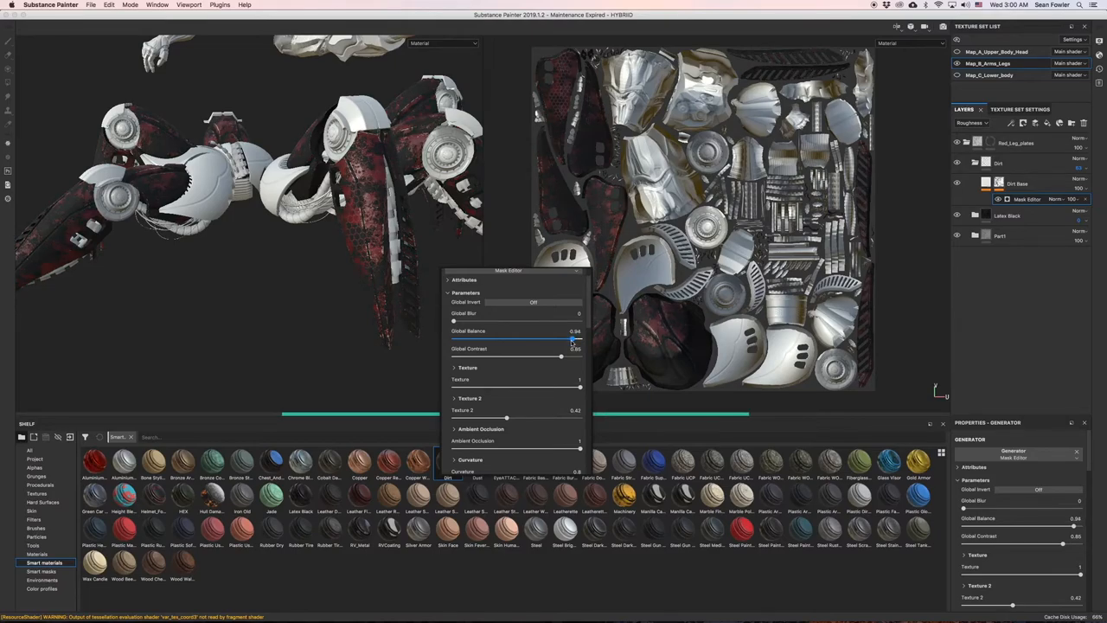
left_click_drag(571, 338, 567, 337)
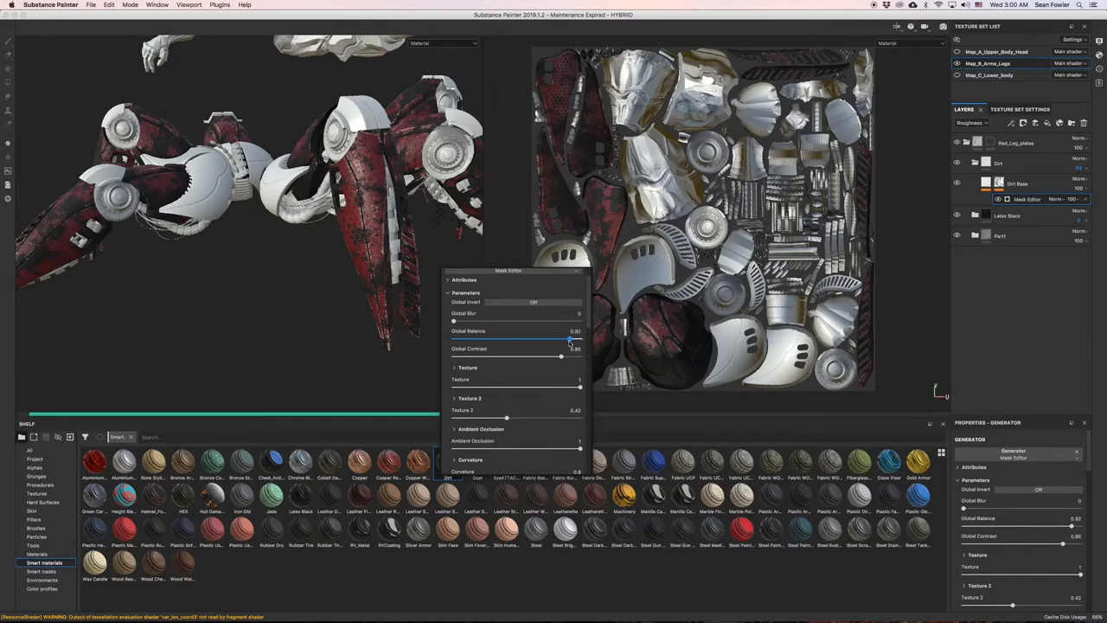
left_click_drag(567, 337, 569, 338)
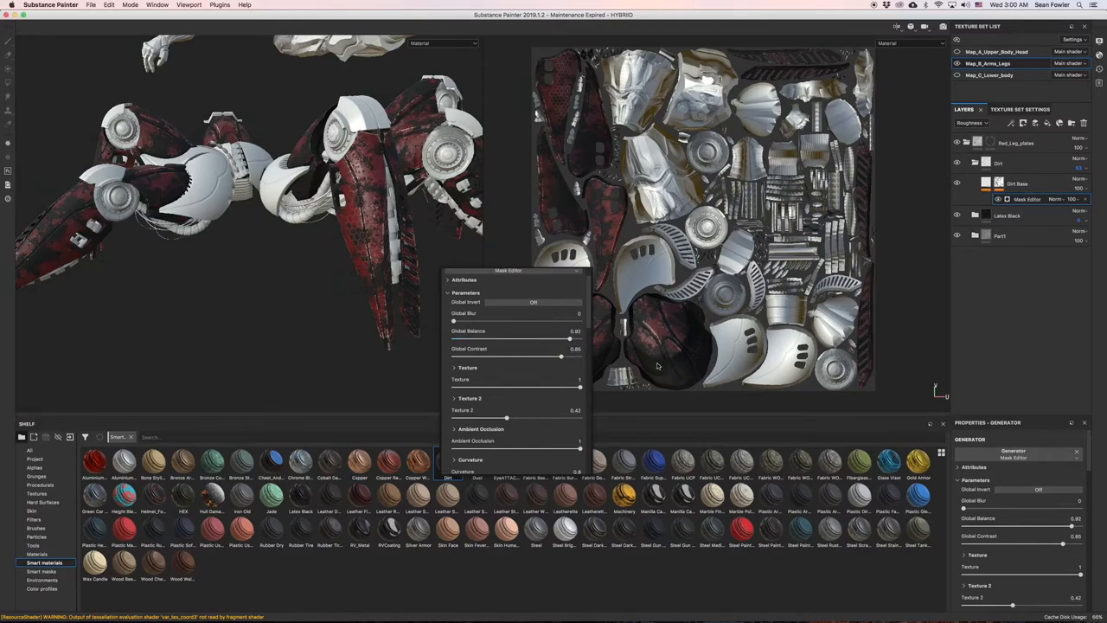
left_click(448, 460)
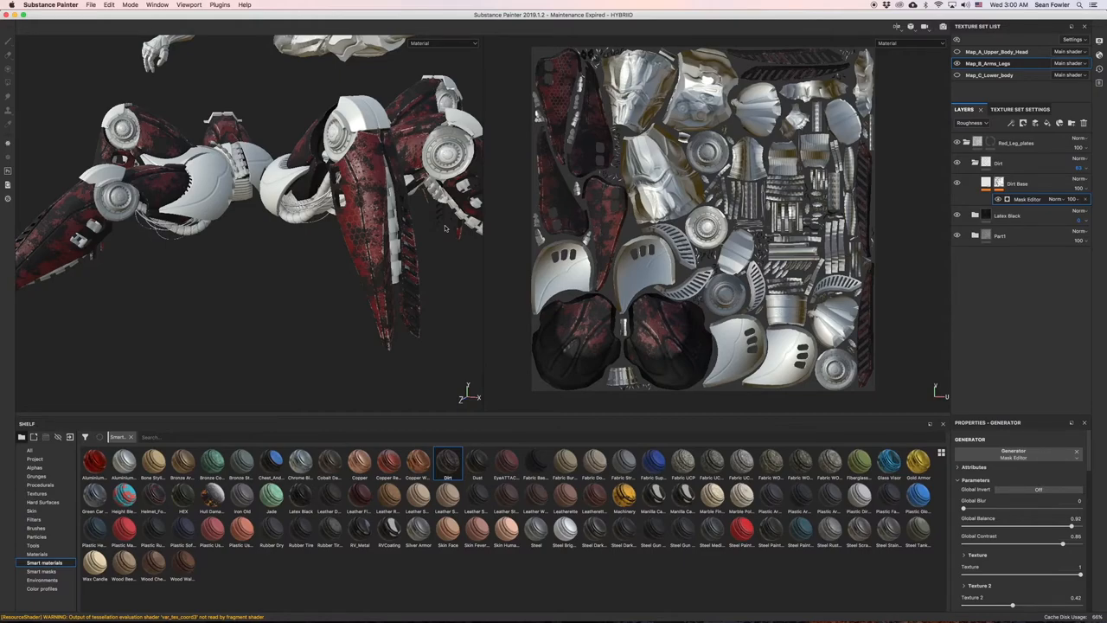
- Collapse the Dirt folder and show the layer stack in the Base Color channel
left_click(998, 162)
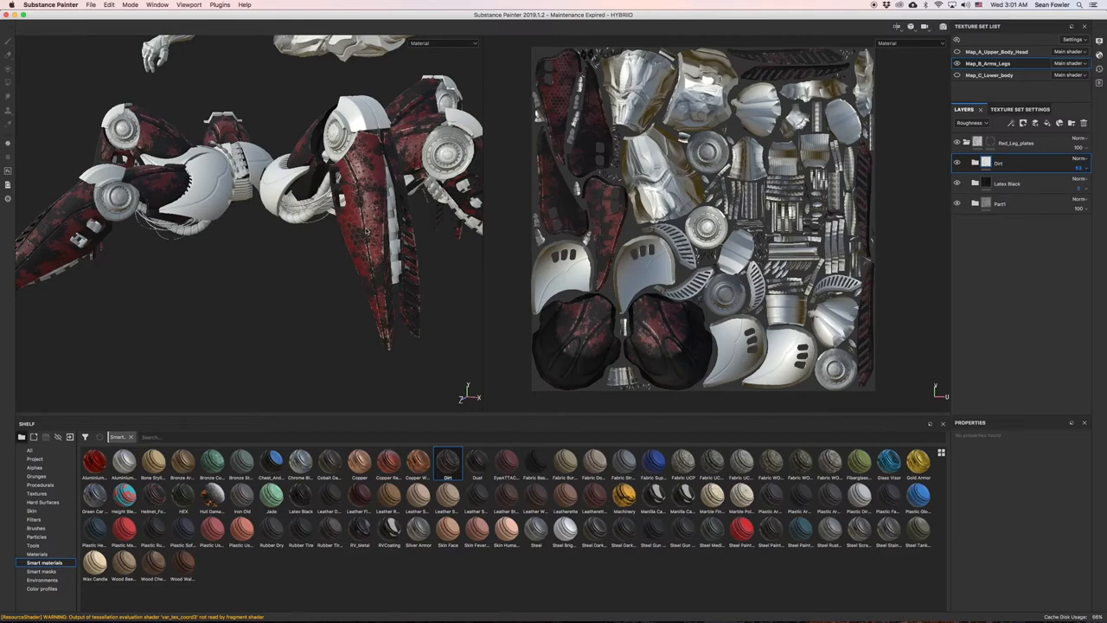
left_click(1016, 163)
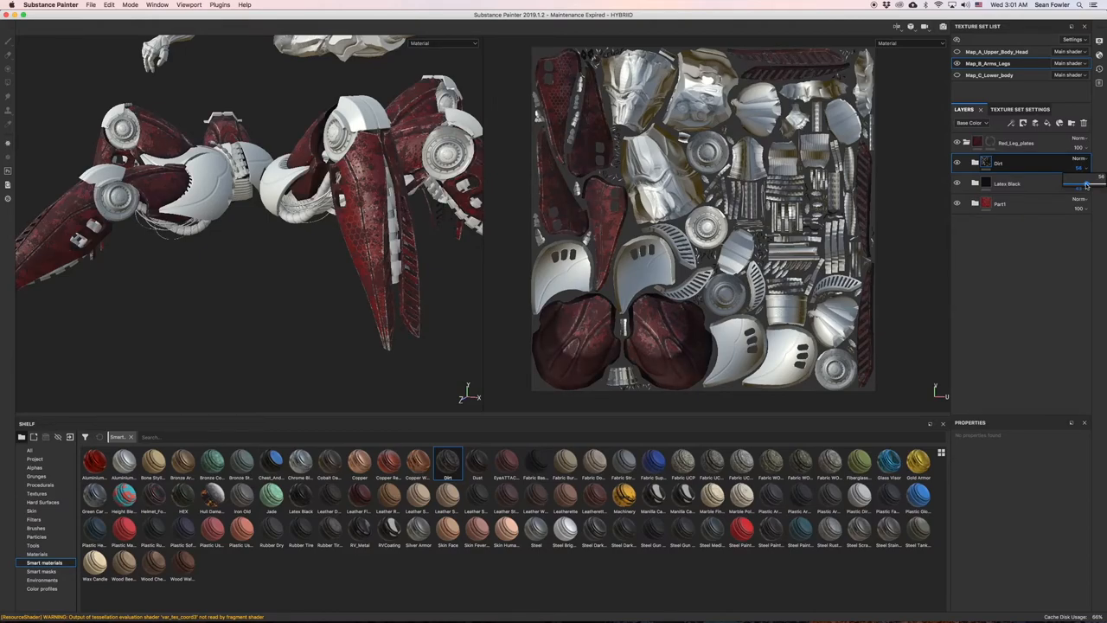
- Set Dirt opacity to 66, reopen the folder, and ease the mask's Global Balance to 0.87
left_click_drag(1088, 169, 1086, 169)
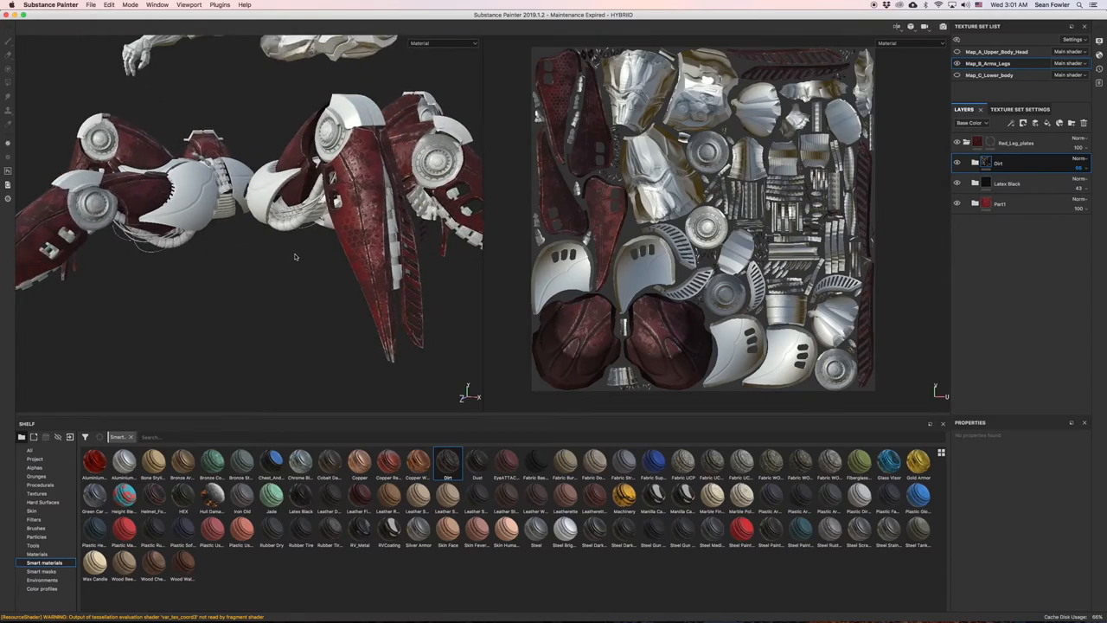
left_click(975, 162)
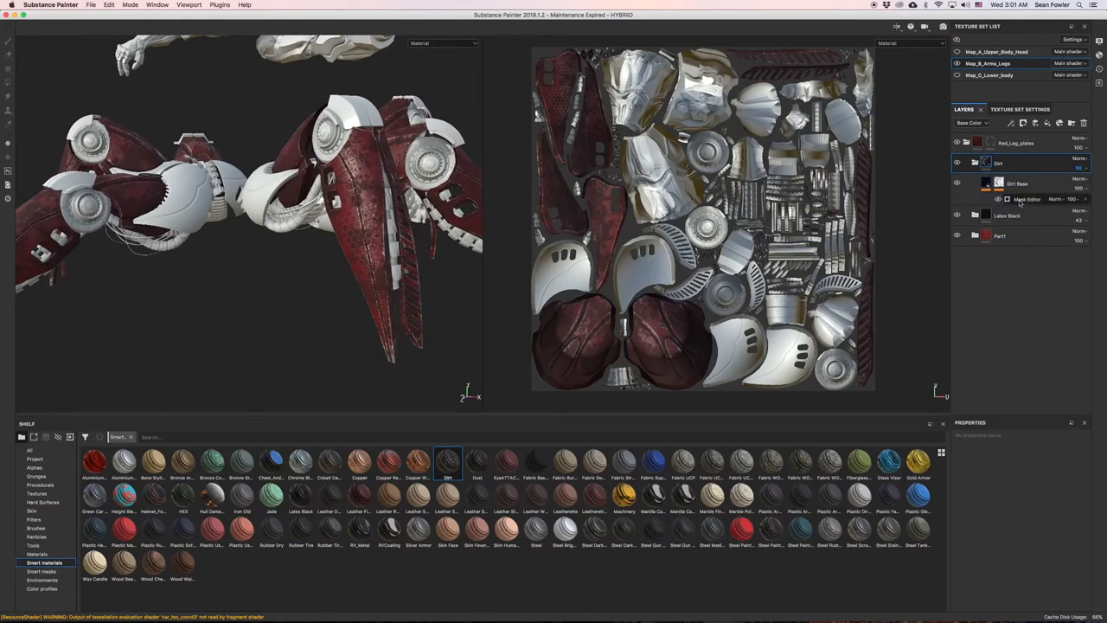
left_click(1026, 199)
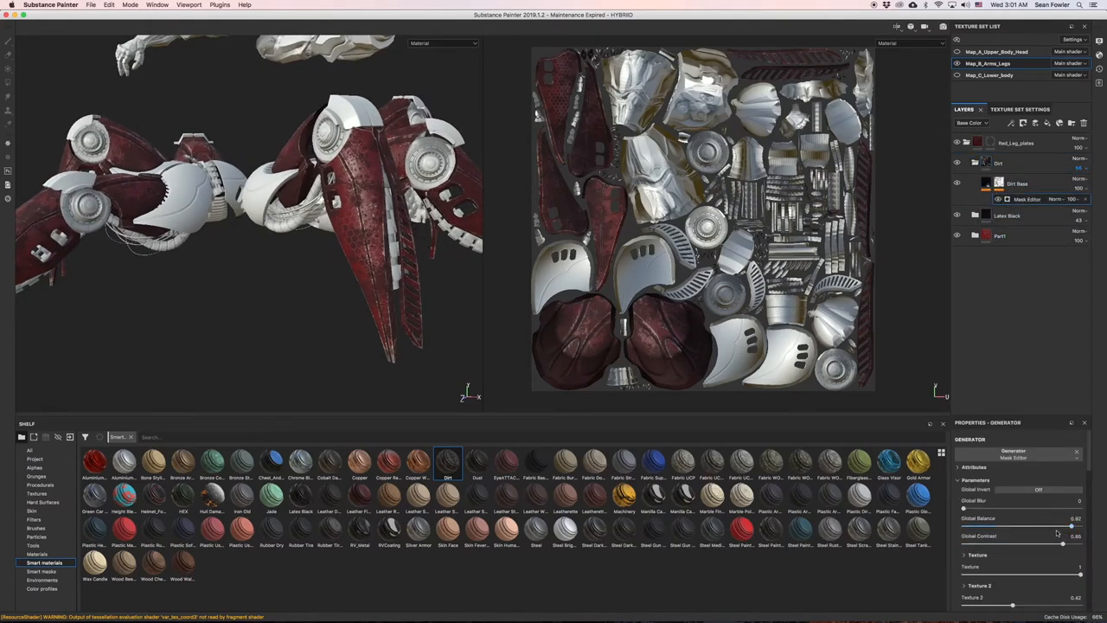
left_click_drag(1073, 519, 1062, 519)
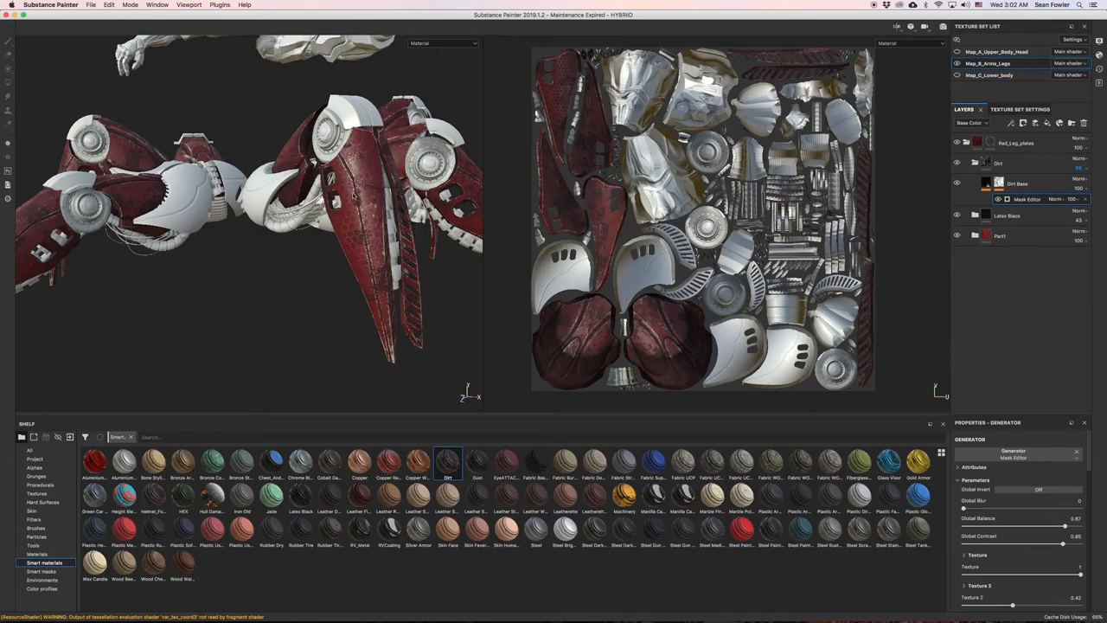
mouse_move(354, 195)
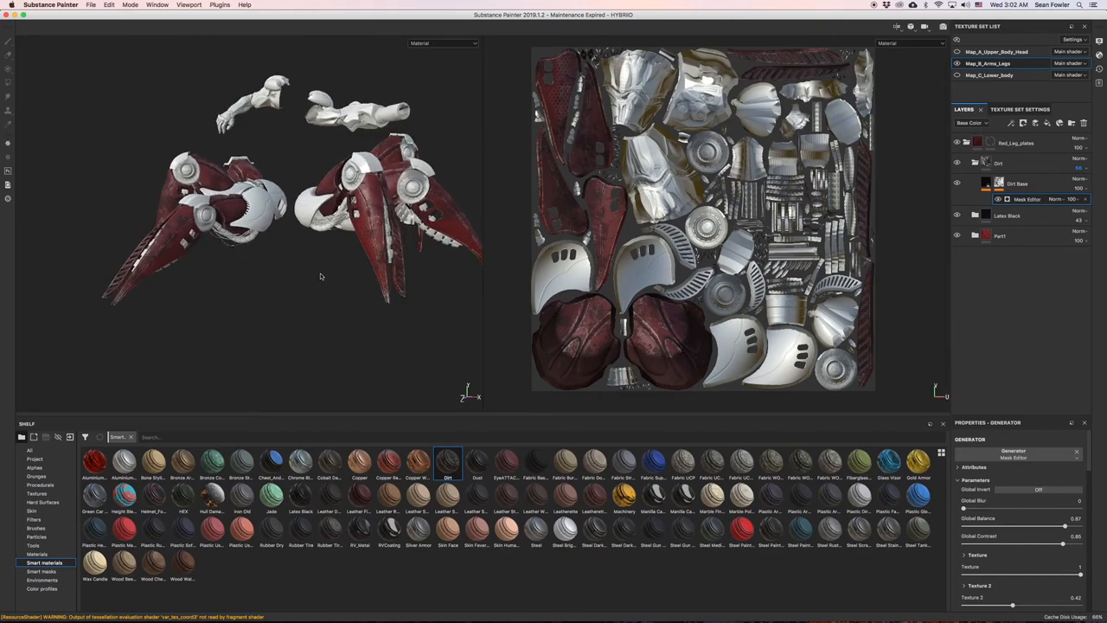
mouse_move(318, 265)
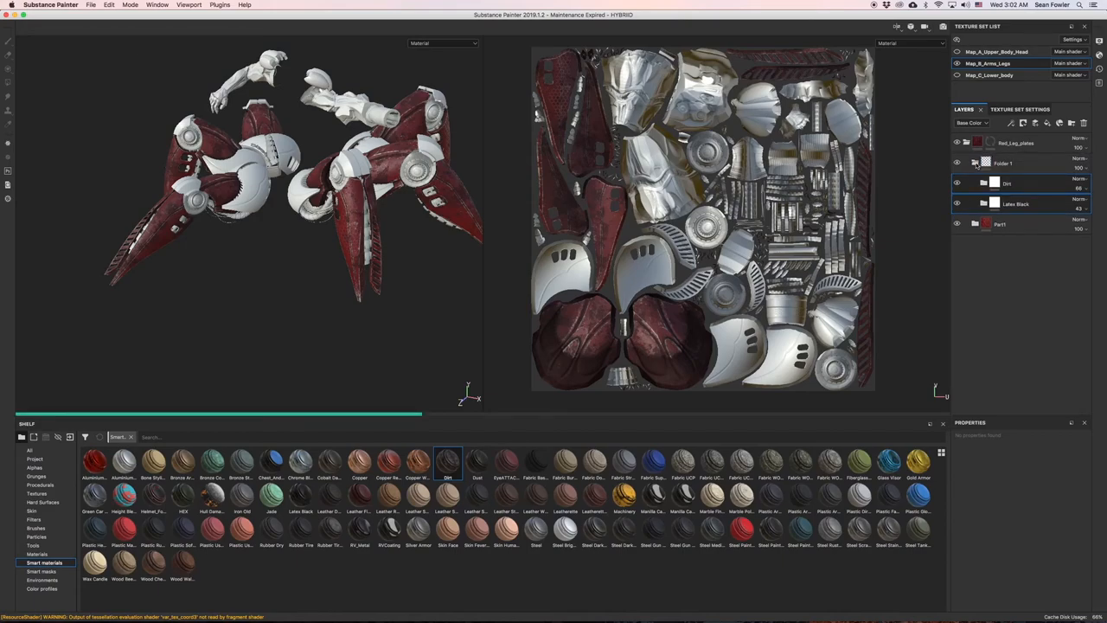
- Collapse Folder 1 containing the Dirt and Latex Black layers
left_click(975, 163)
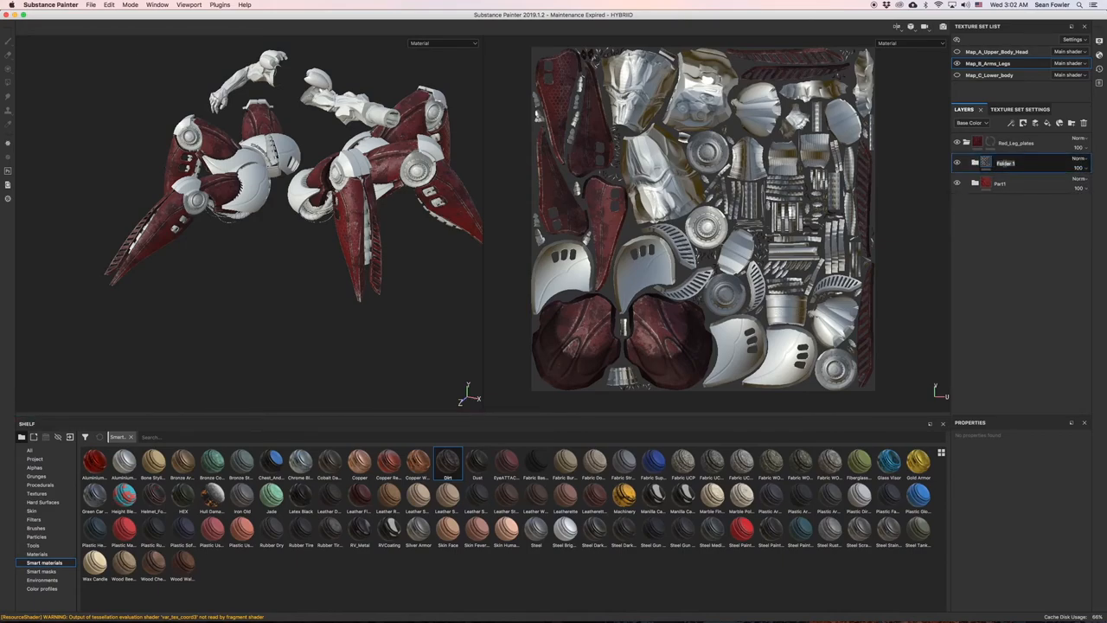